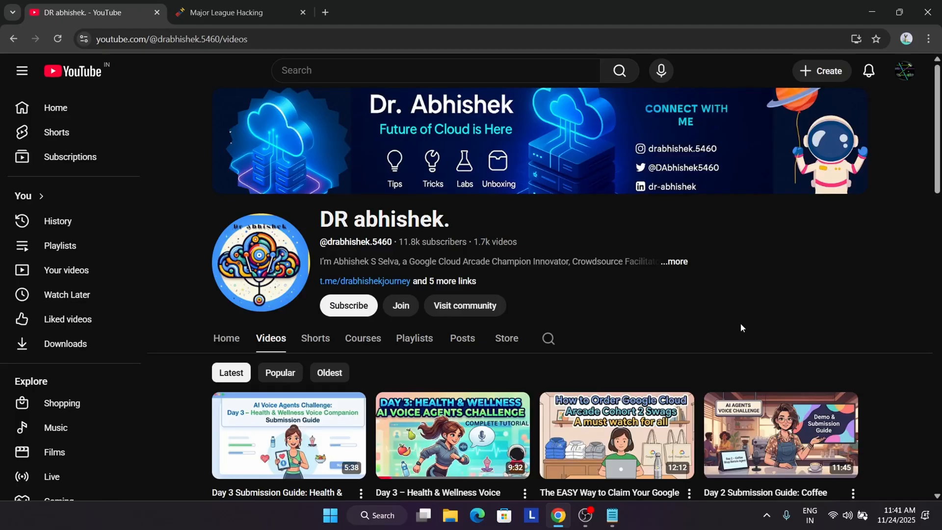
mouse_move(444, 296)
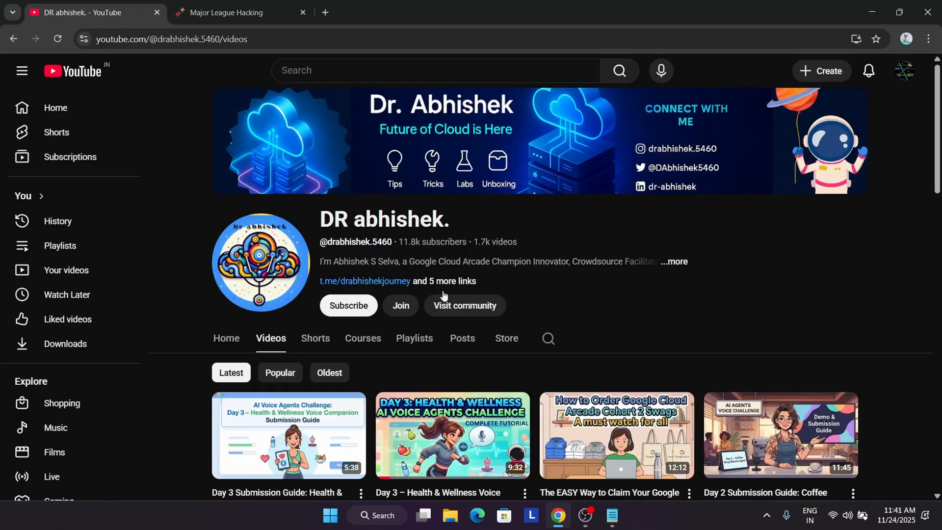
- Show DR abhishek.'s Shorts grid and scroll through the short videos
left_click(315, 338)
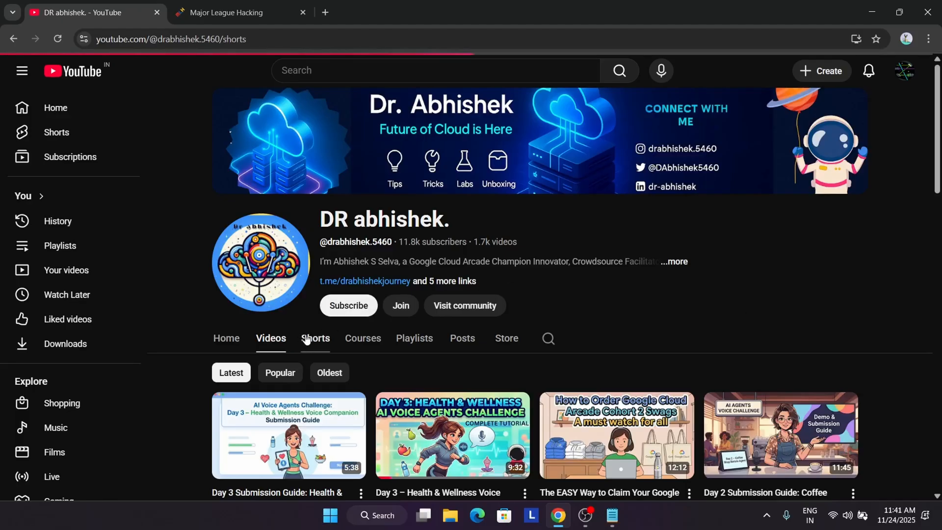
left_click(316, 338)
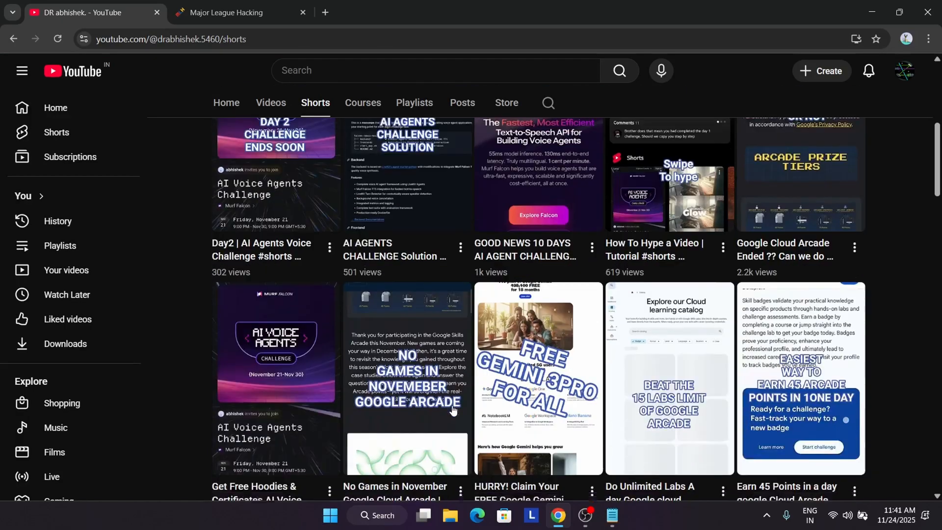
scroll("down", 3)
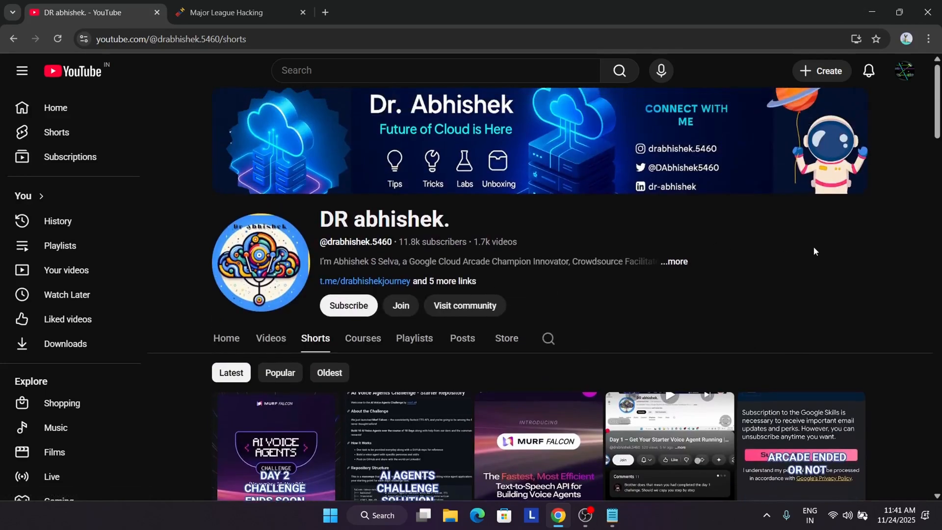
mouse_move(817, 257)
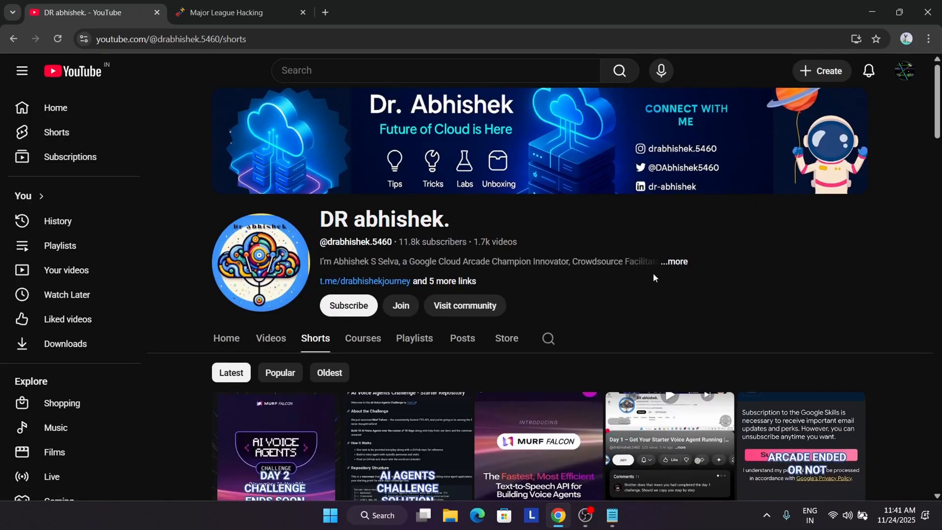
- On the Major League Hacking tab, open the 2026 Season Schedule via Attend a Hackathon
left_click(224, 13)
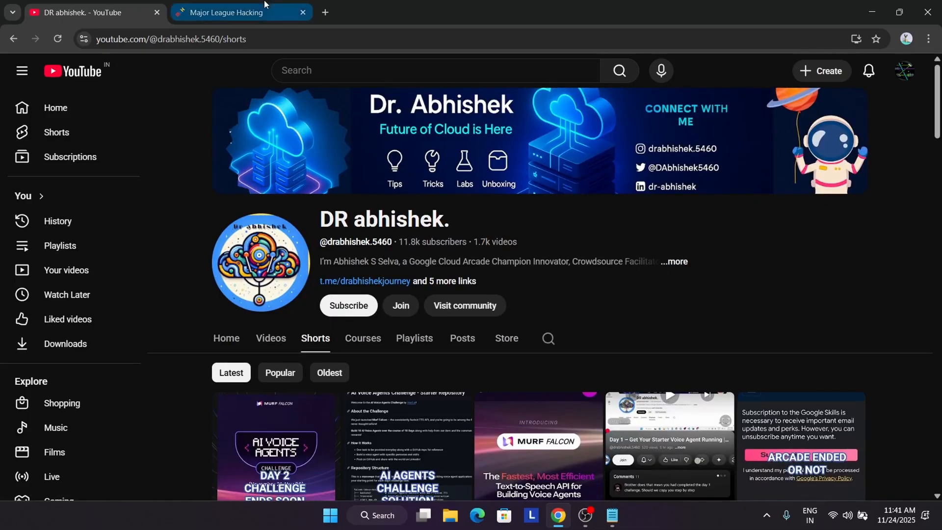
left_click(230, 12)
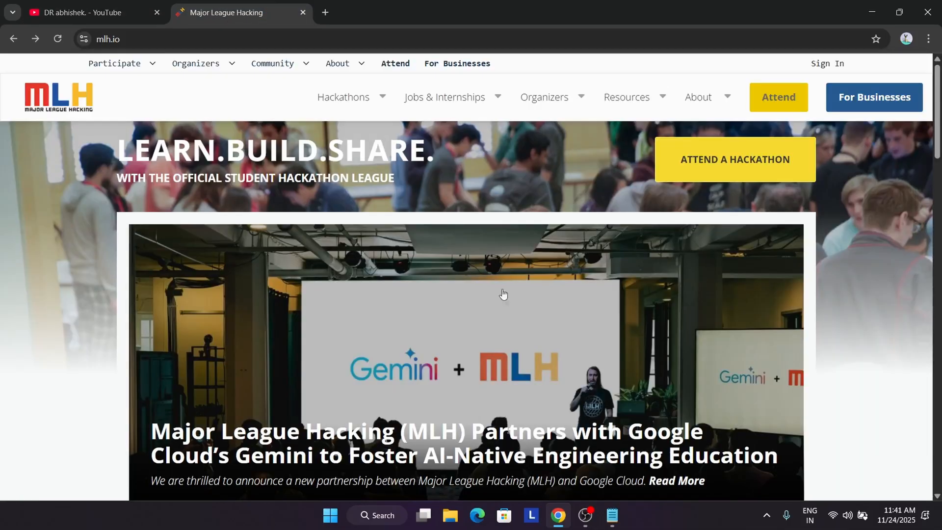
mouse_move(526, 368)
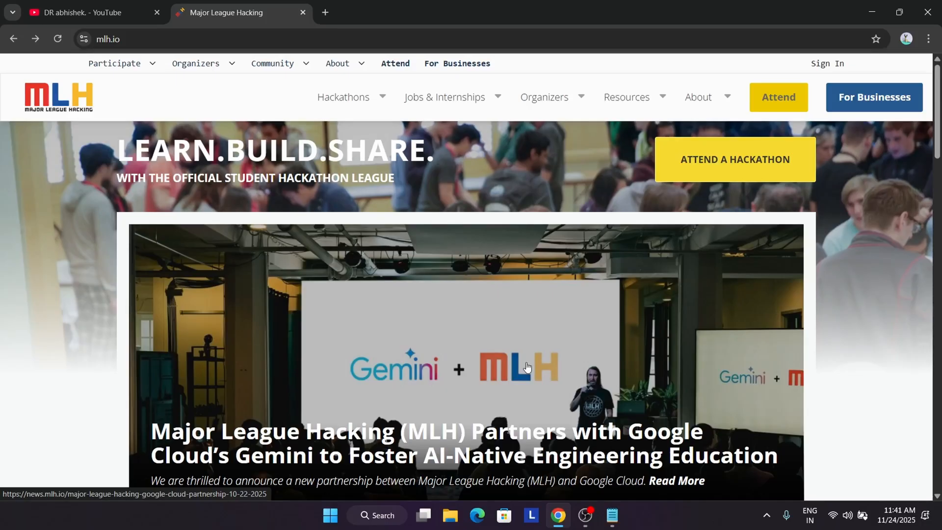
mouse_move(666, 209)
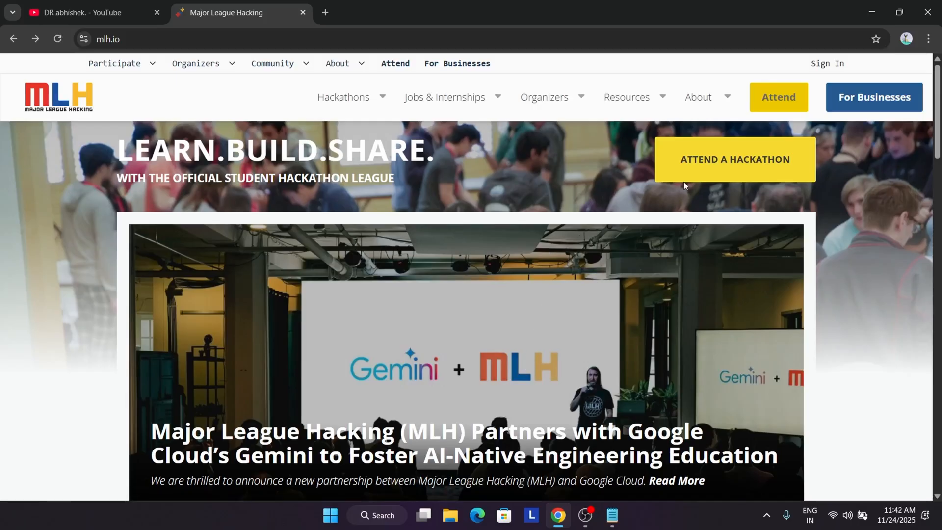
left_click(756, 166)
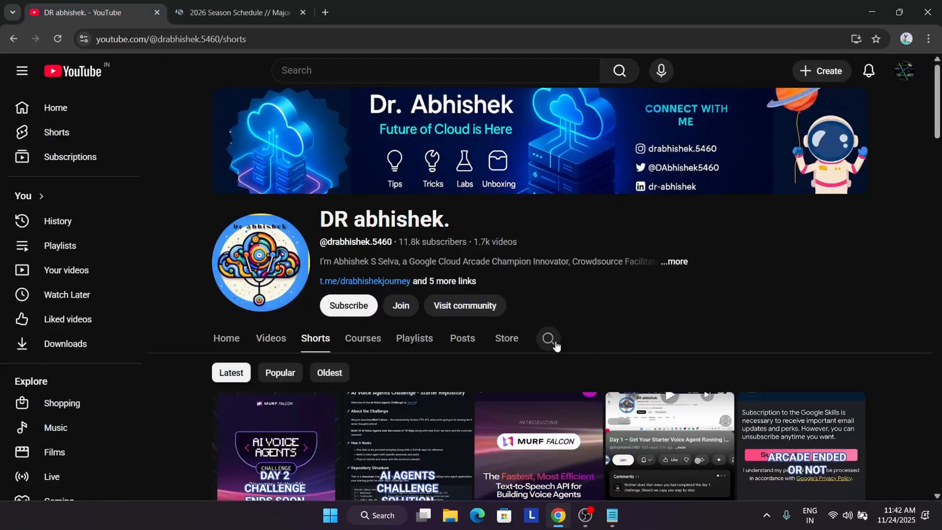
- Search DR abhishek.'s channel for 'mlh swags' and browse the swag unboxing results
type("m")
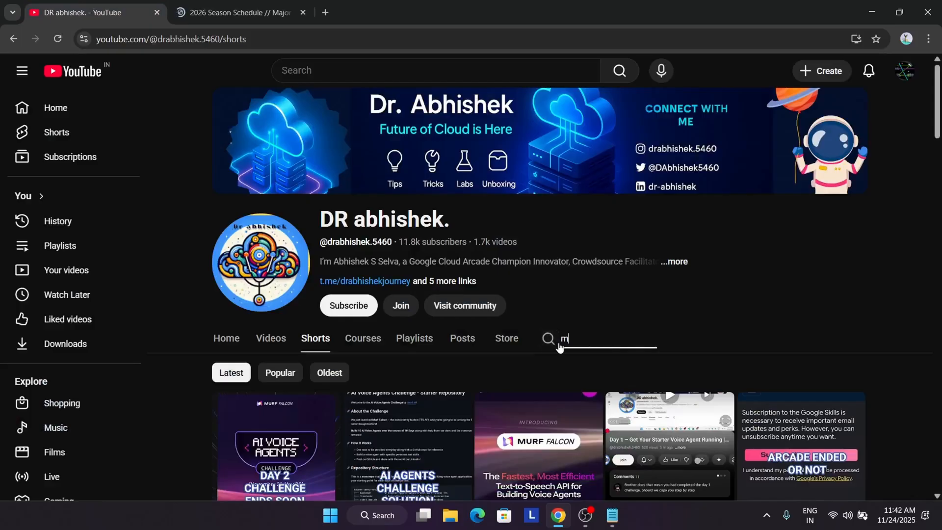
type("lh")
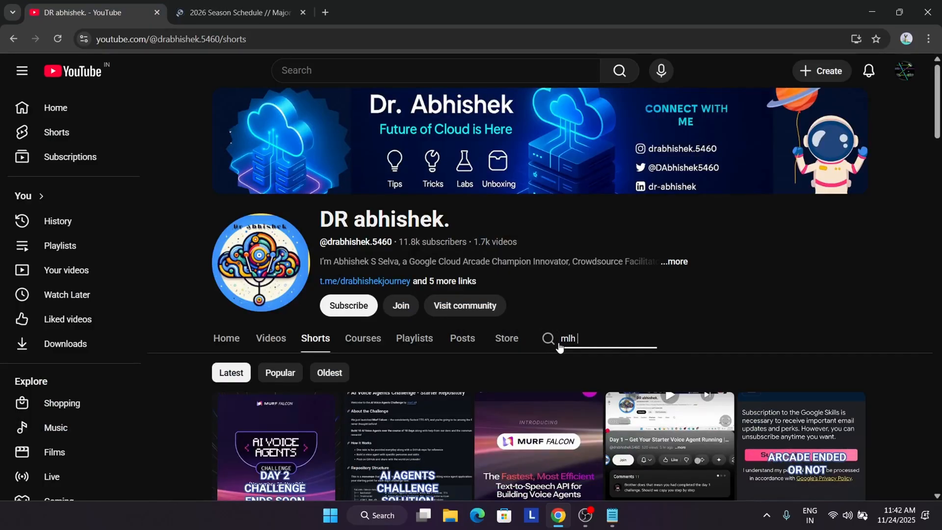
type("swags")
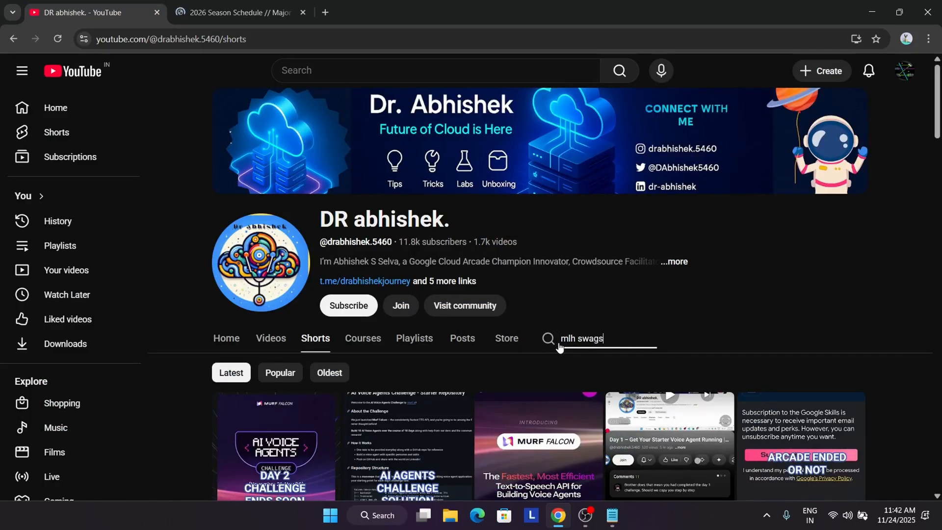
key("Enter")
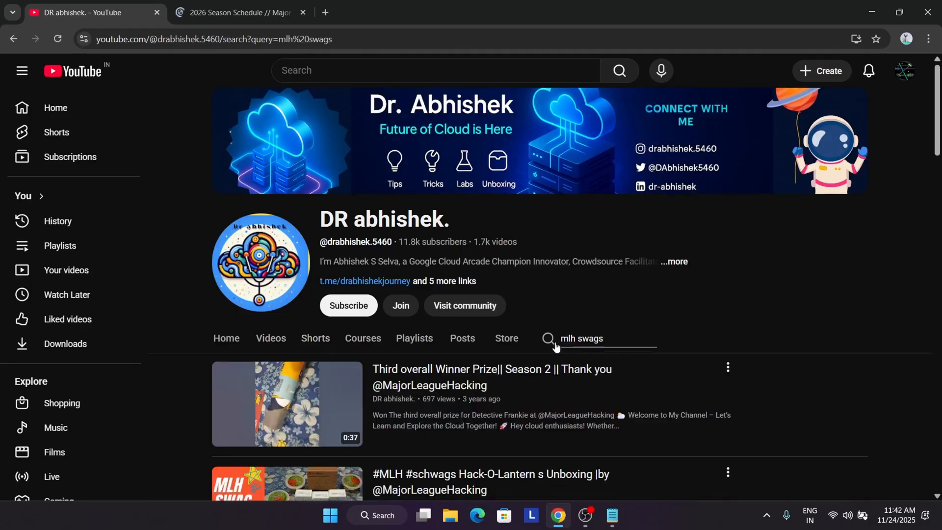
scroll("down", 3)
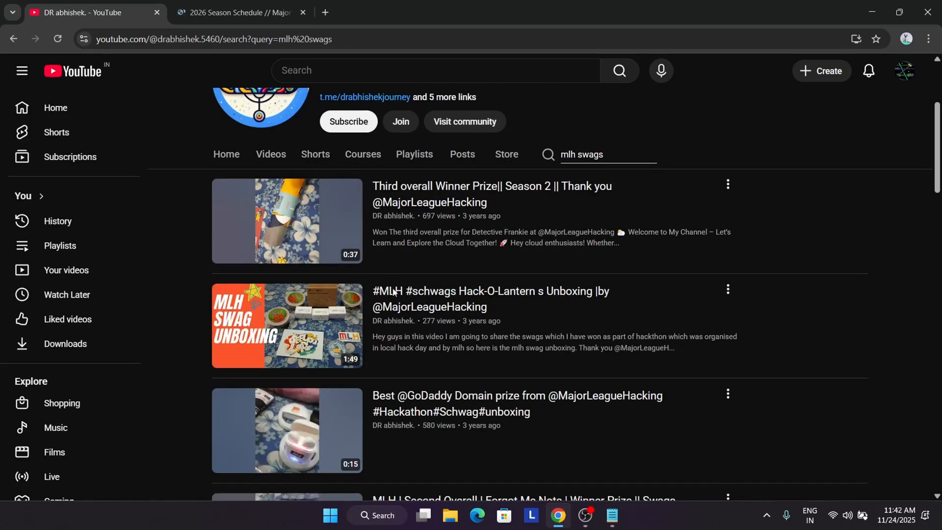
scroll("down", 3)
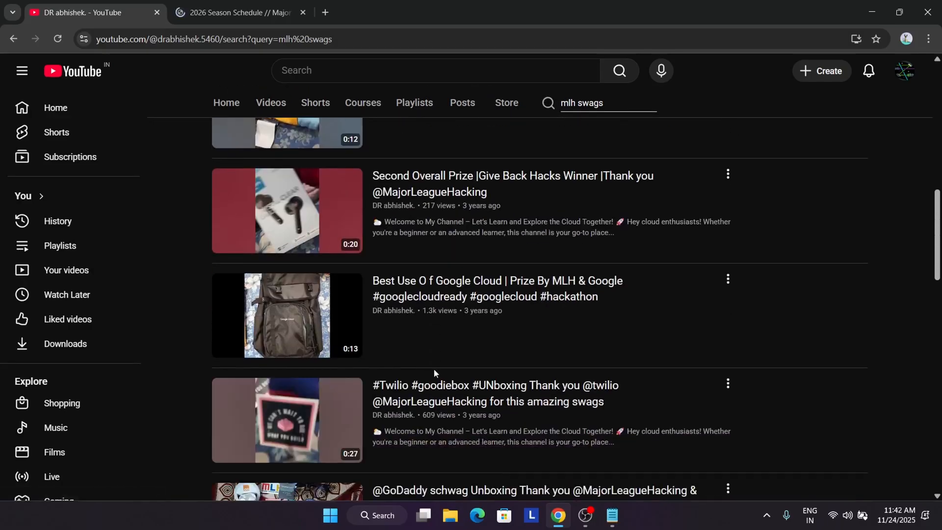
scroll("up", 3)
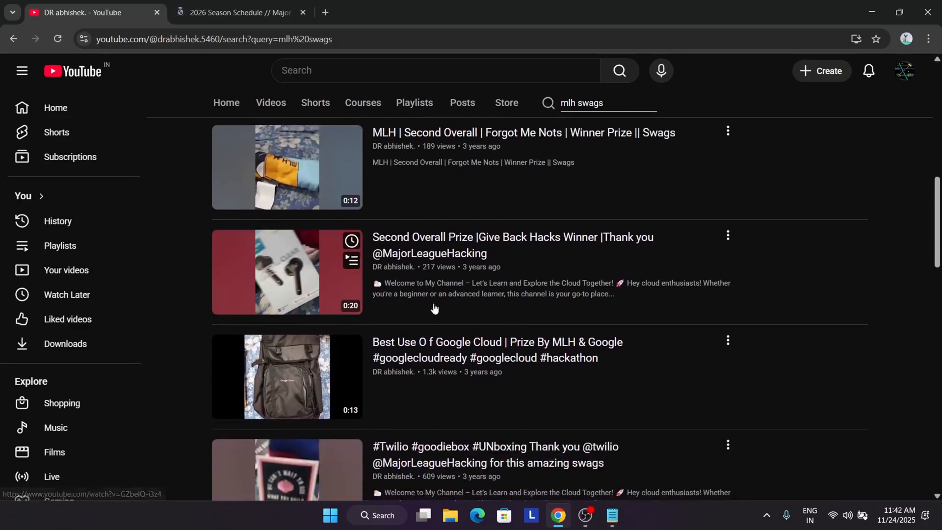
scroll("down", 3)
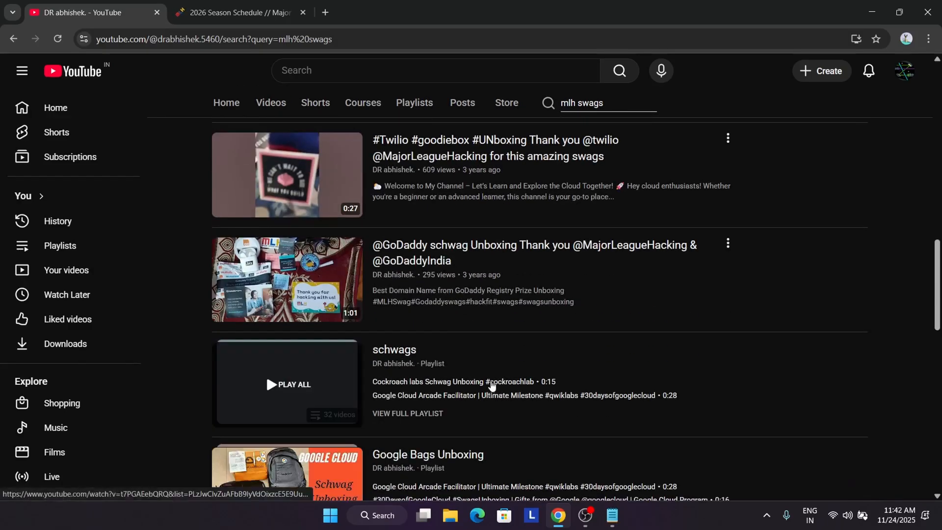
scroll("down", 3)
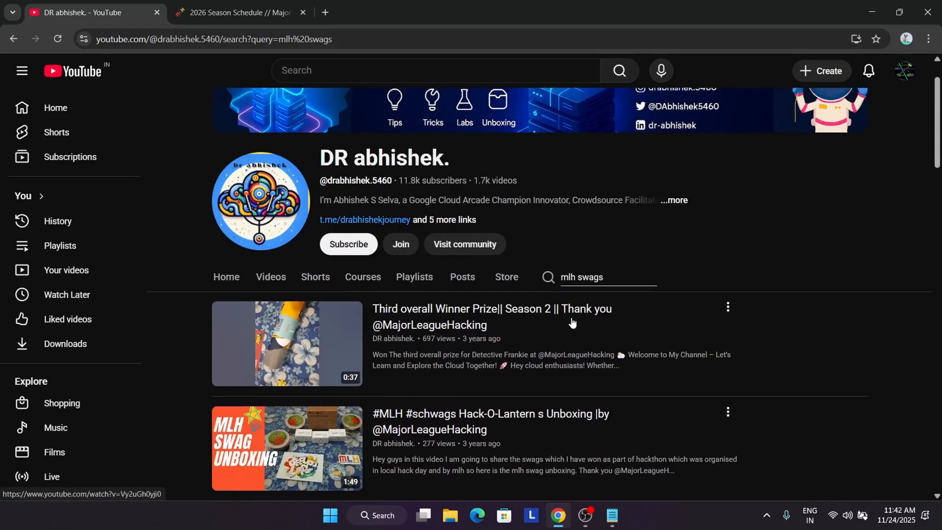
scroll("down", 3)
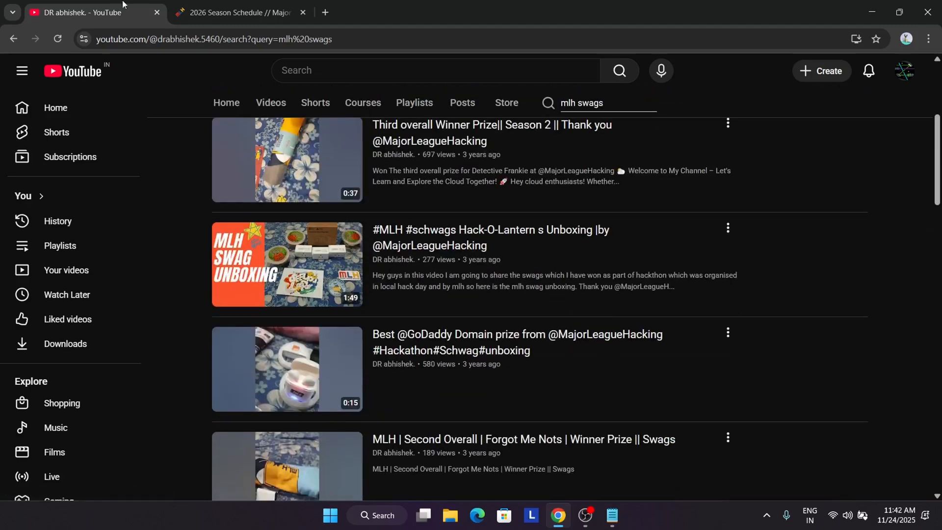
- Return to the 2026 Season Schedule and scroll Upcoming Events to the HackSheffield 10 card
left_click(238, 12)
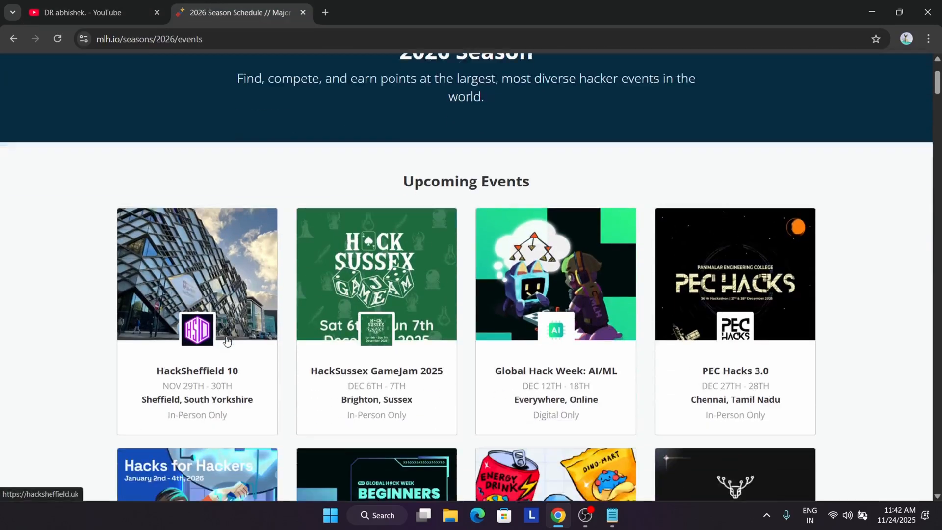
scroll("down", 3)
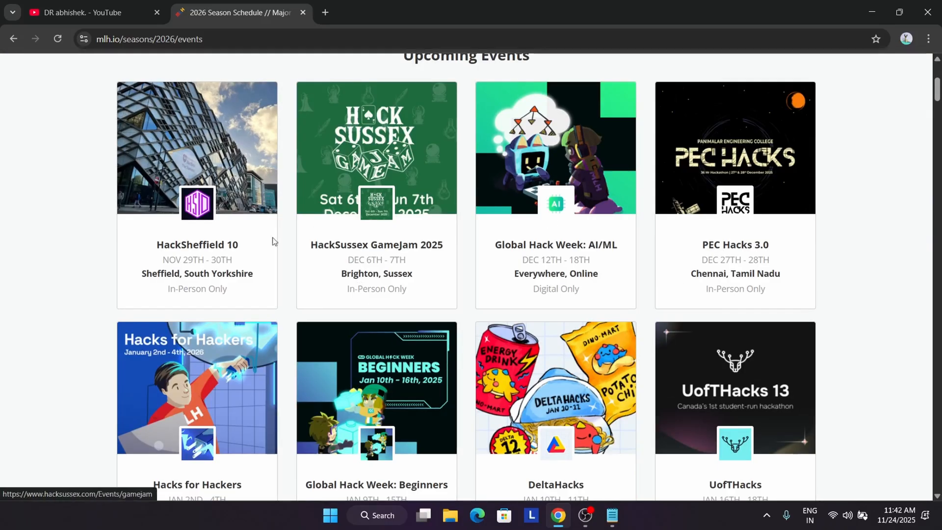
mouse_move(415, 265)
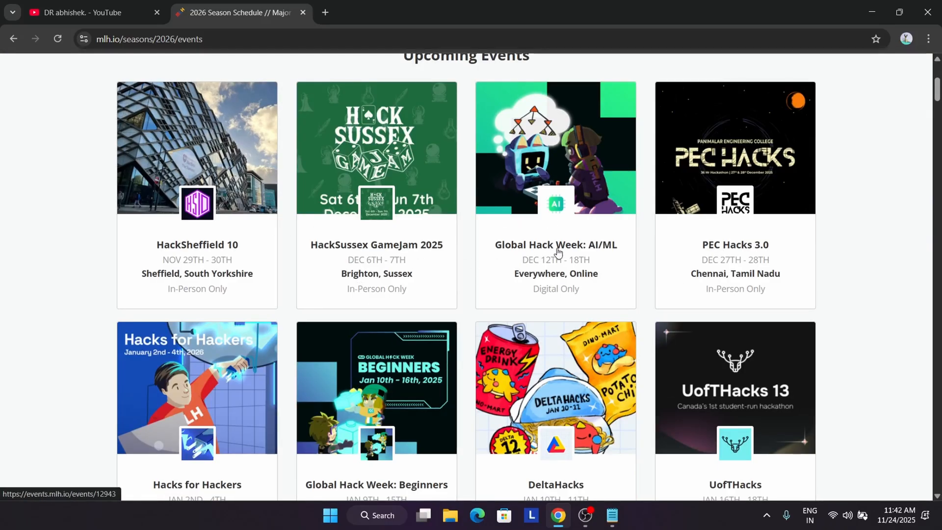
scroll("down", 3)
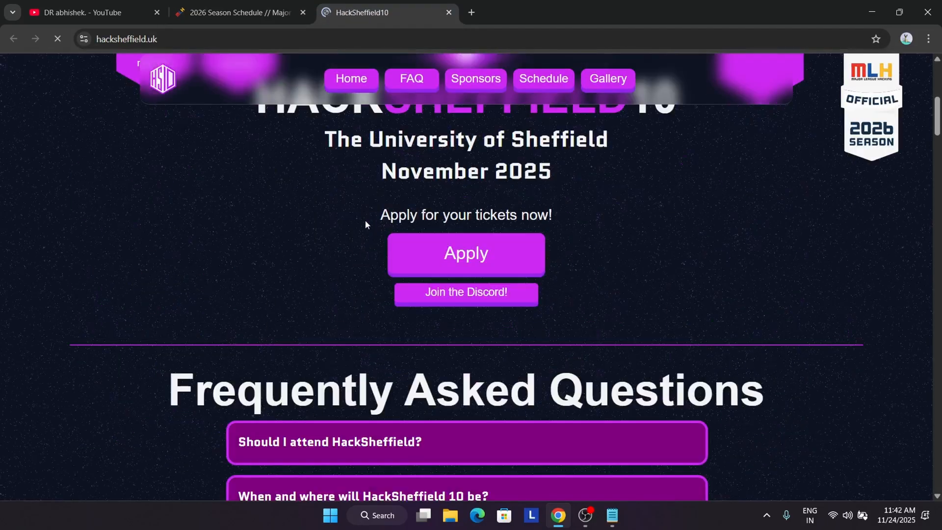
- Browse hacksheffield.uk's Sunday schedule and gallery, then return to the 2026 events list
scroll("down", 3)
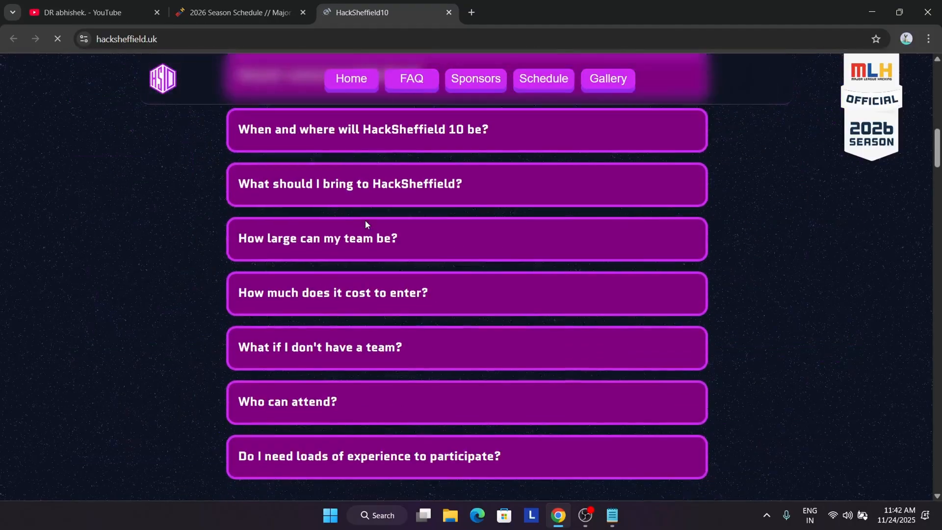
left_click(476, 79)
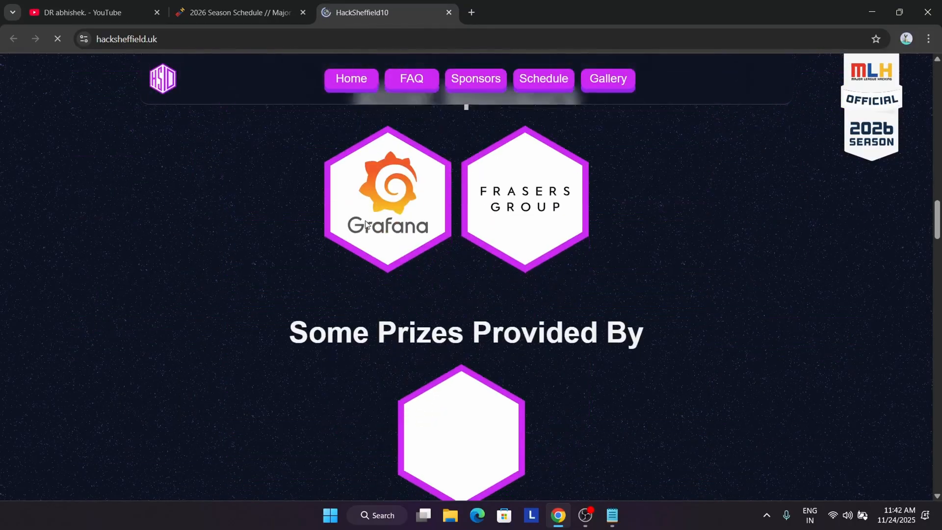
scroll("down", 3)
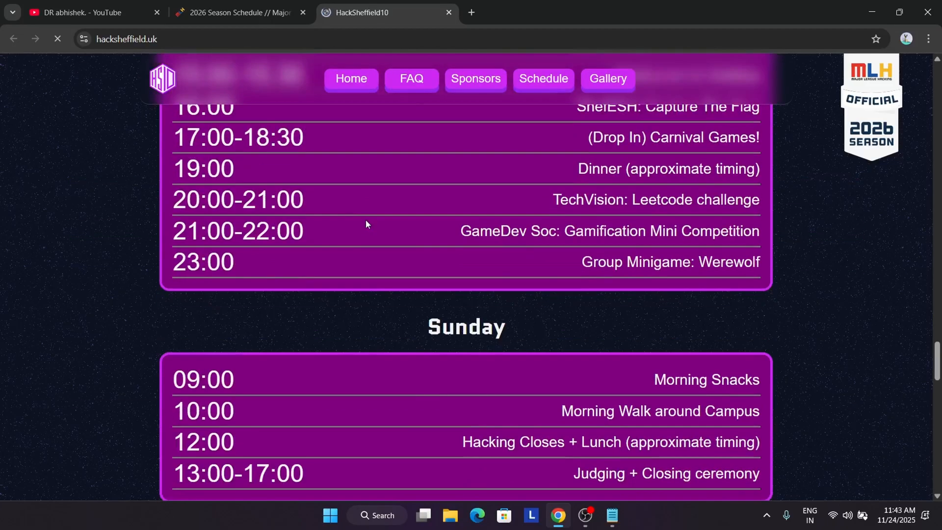
scroll("up", 3)
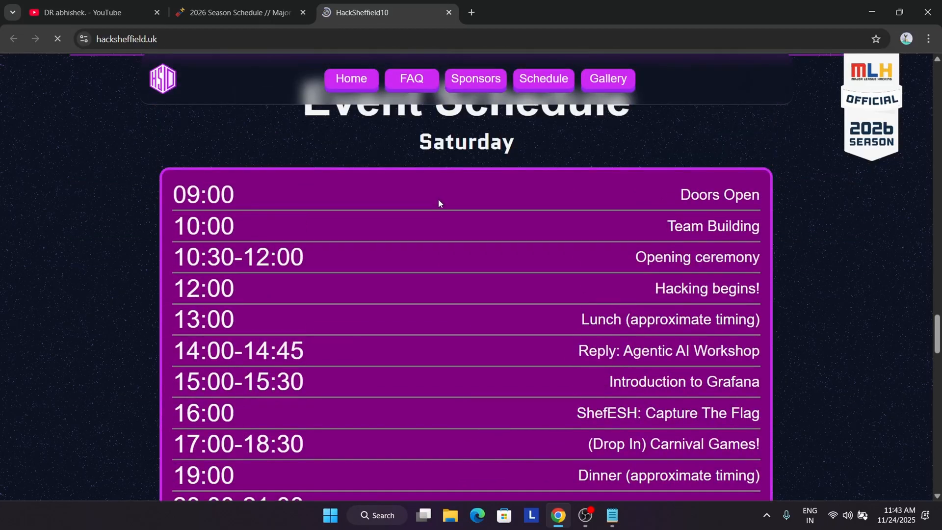
scroll("down", 3)
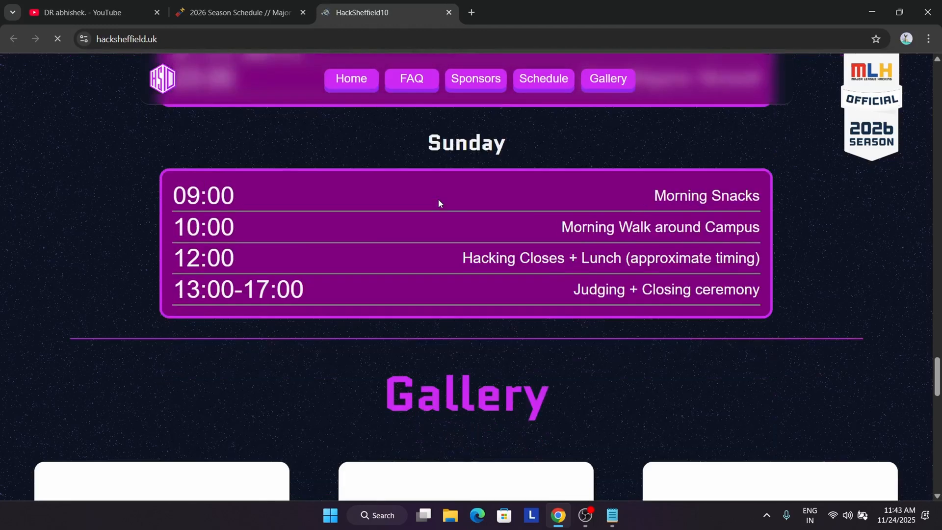
left_click(237, 13)
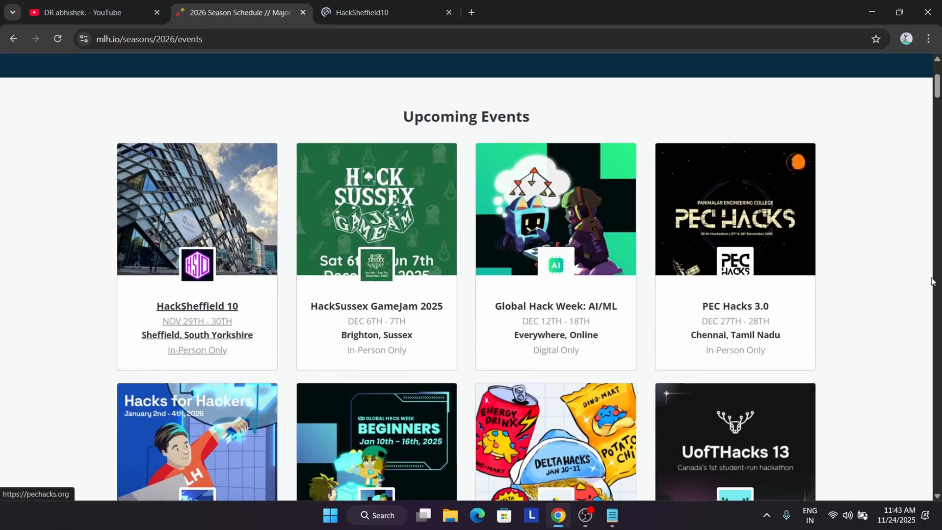
- Open Global Hack Week: Beginners in a new tab and start registering at MyMLH sign-in
scroll("down", 3)
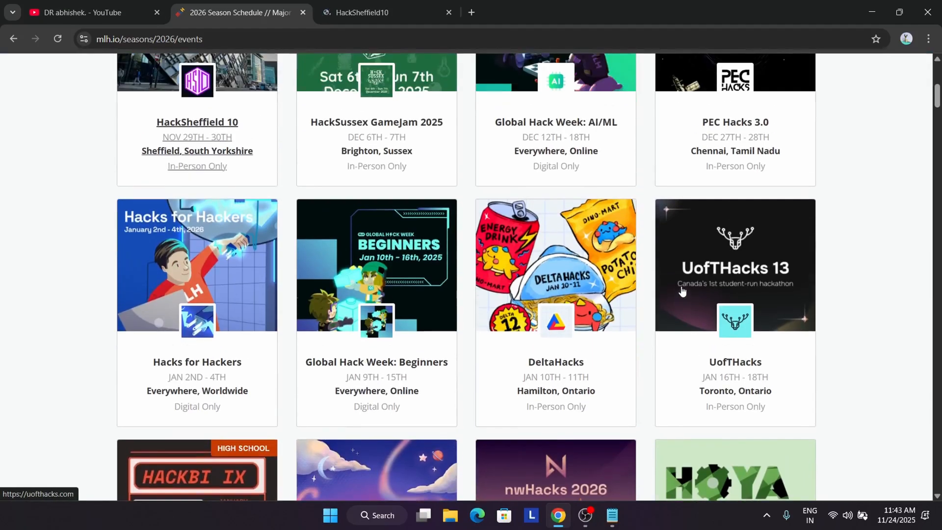
right_click(376, 81)
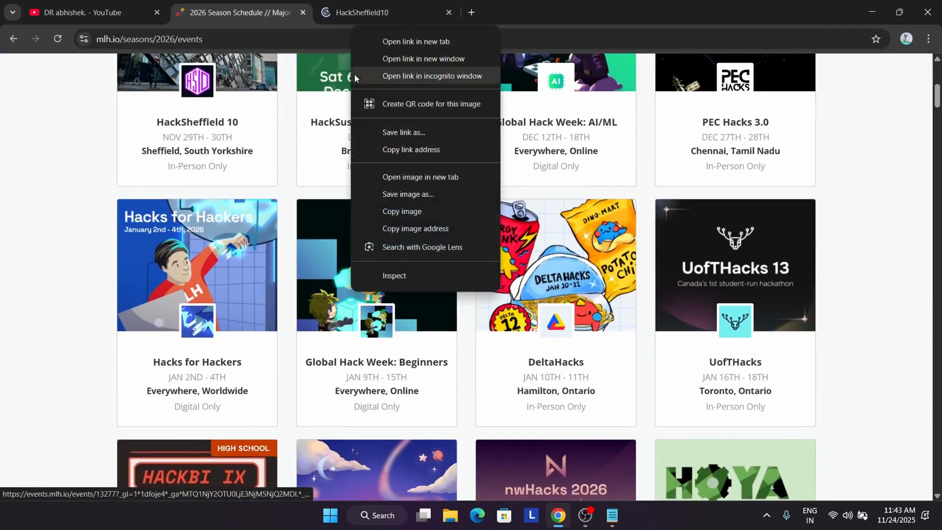
left_click(416, 41)
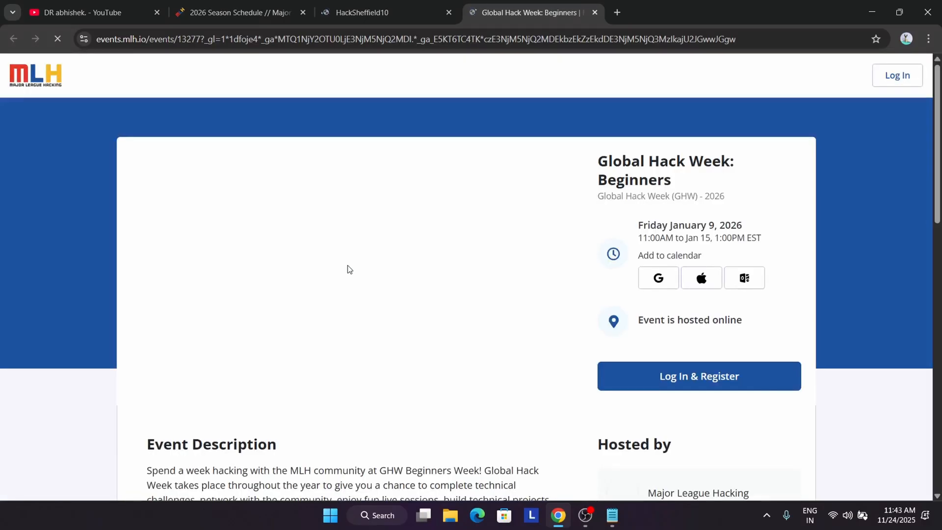
mouse_move(708, 376)
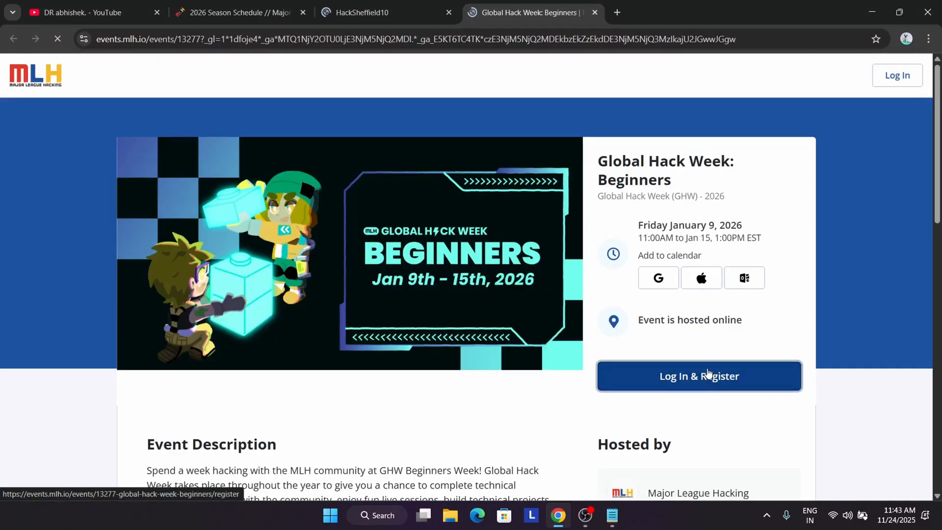
scroll("down", 3)
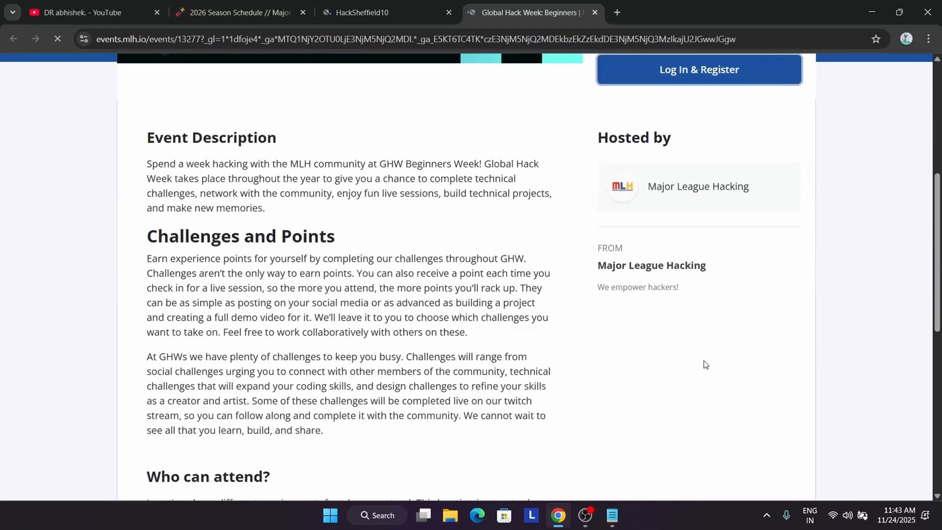
left_click(699, 69)
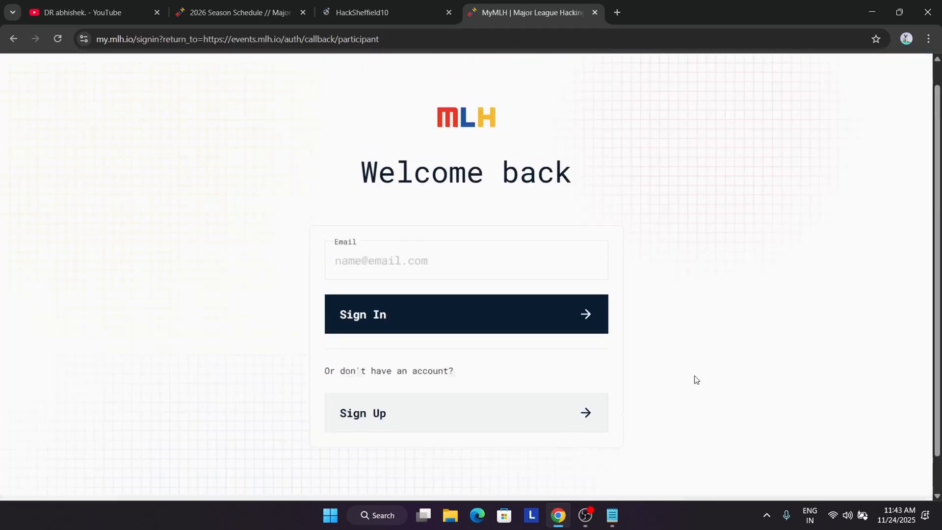
- Glance at HackSheffield10, then scroll the 2026 events from January through April's WEHack
left_click(370, 13)
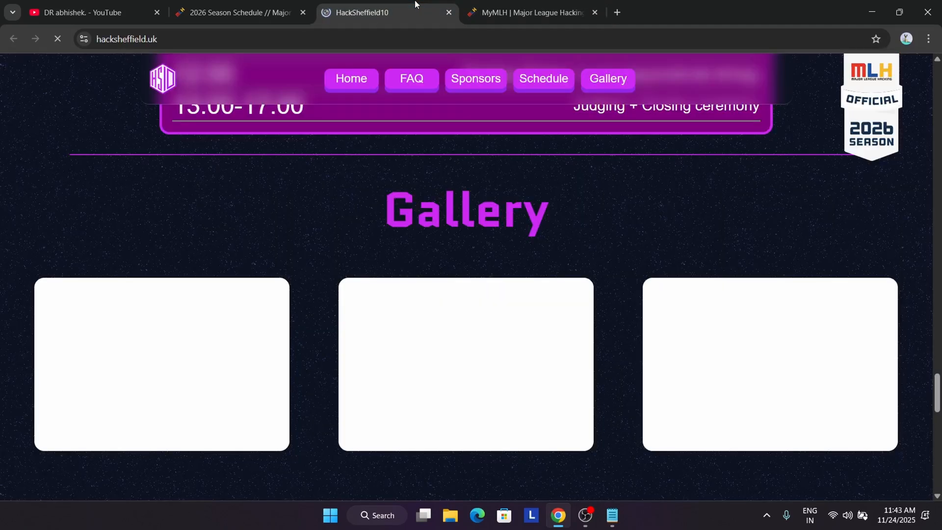
left_click(237, 13)
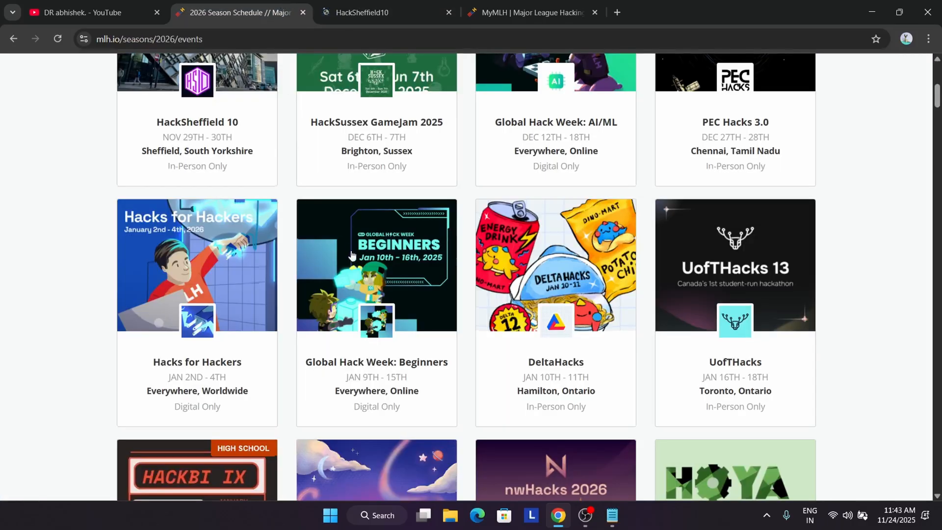
scroll("down", 3)
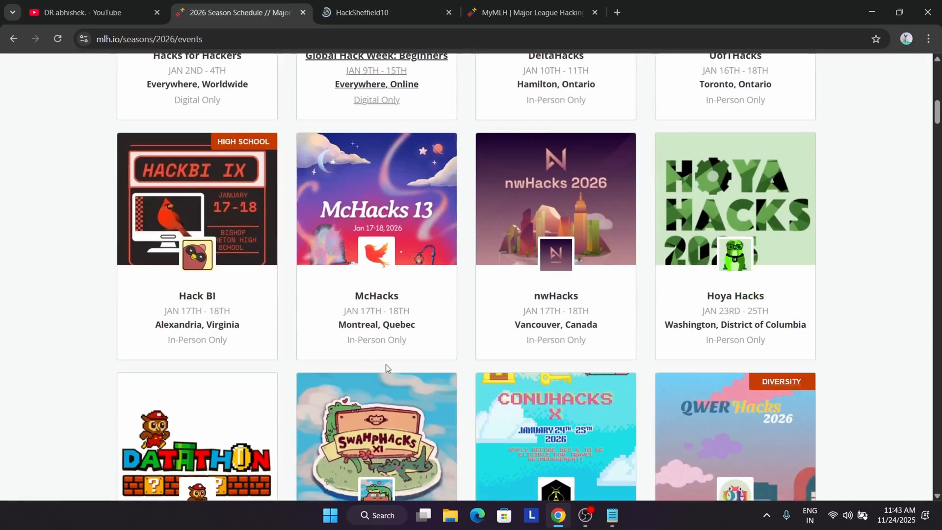
scroll("down", 3)
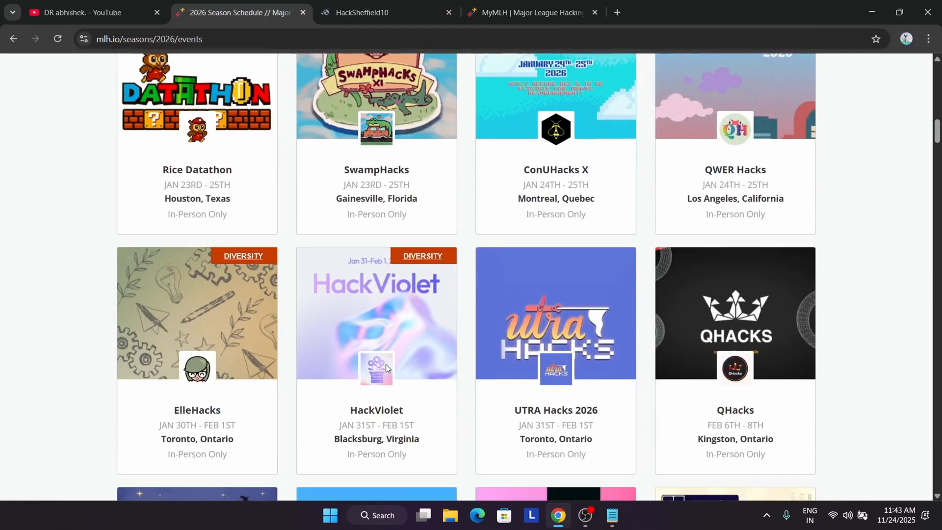
scroll("down", 3)
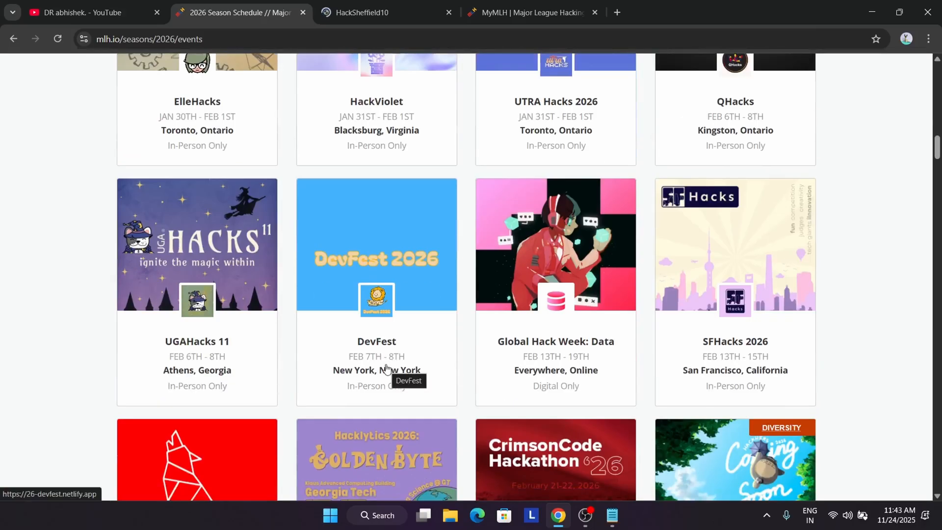
scroll("down", 3)
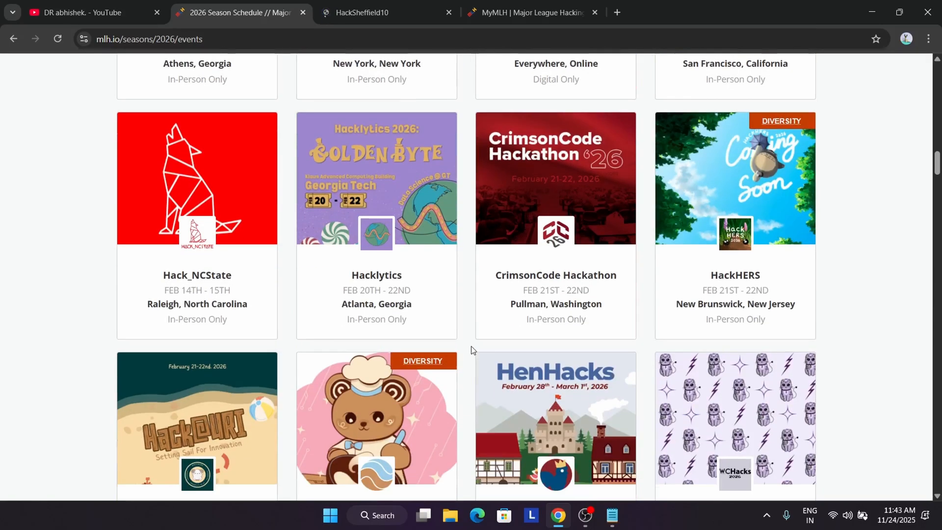
scroll("down", 3)
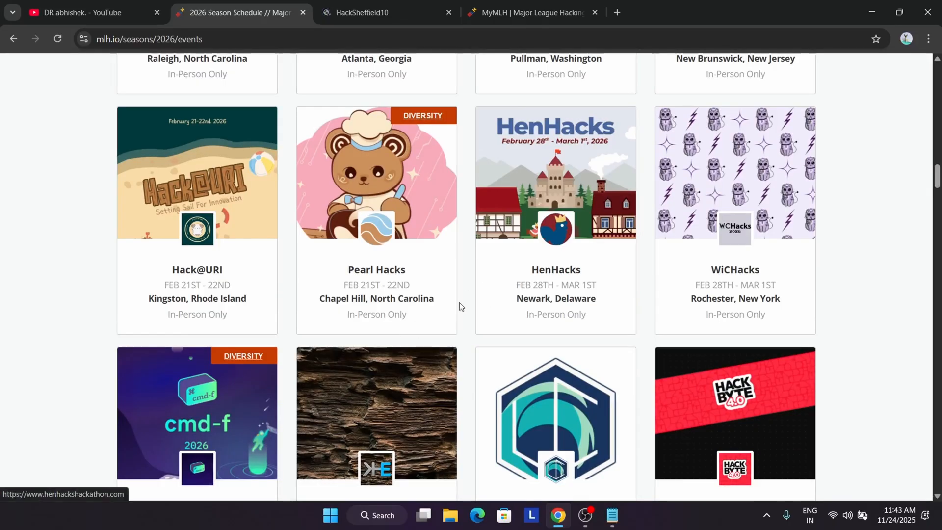
scroll("down", 3)
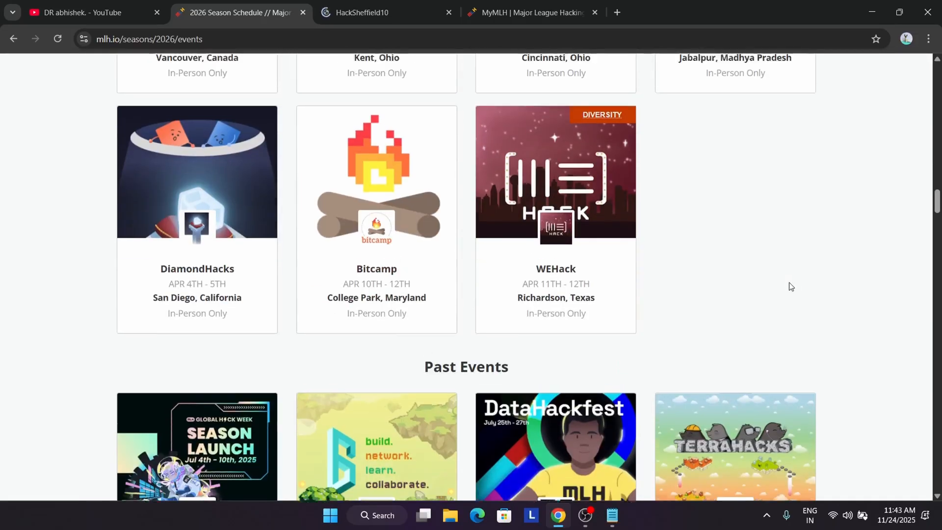
scroll("up", 3)
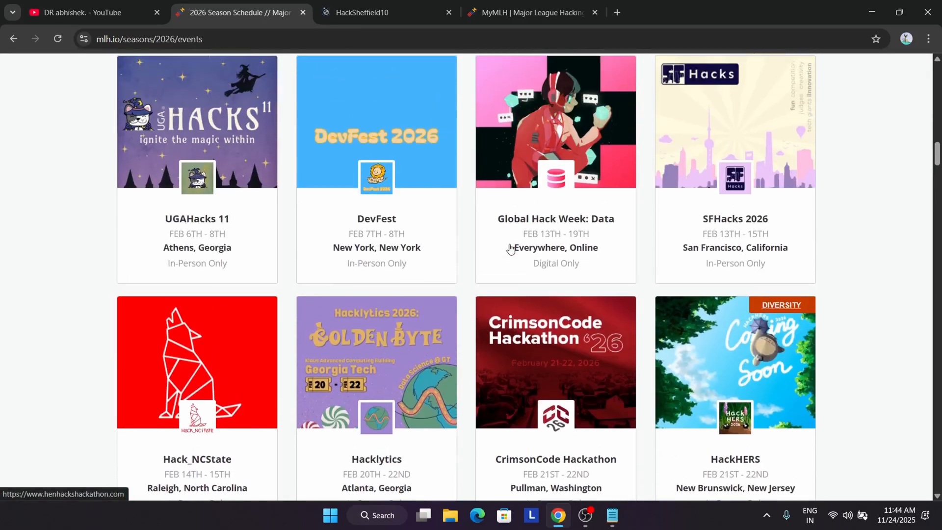
scroll("down", 3)
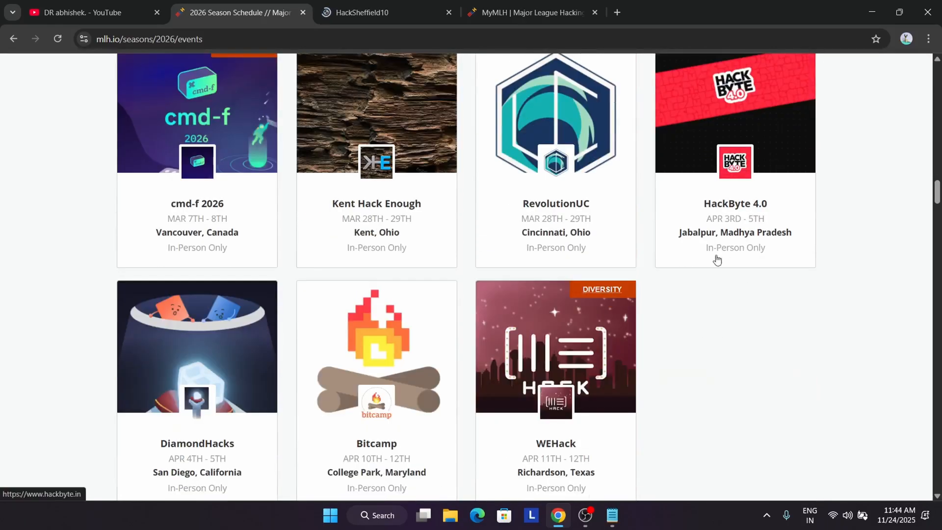
mouse_move(839, 241)
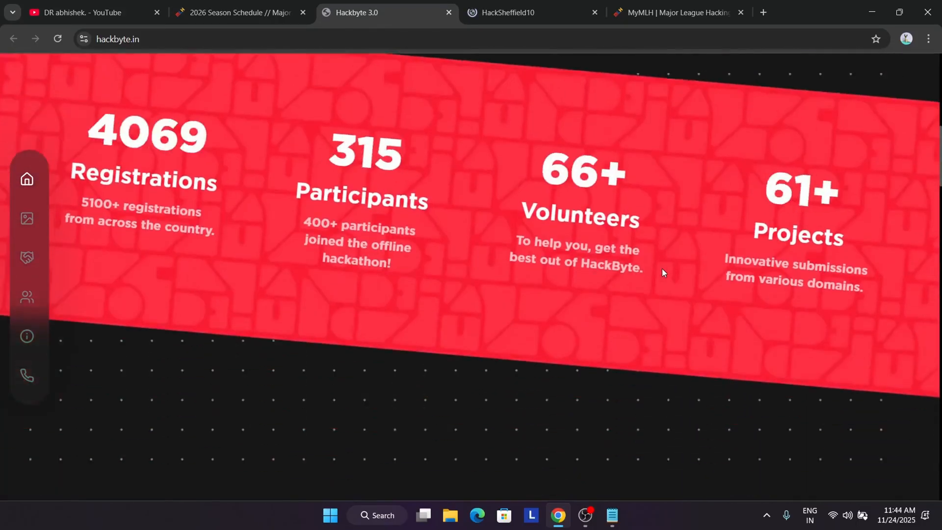
- Scroll hackbyte.in past the stats, workshop, mentorship and Discord sections to the footer
scroll("down", 3)
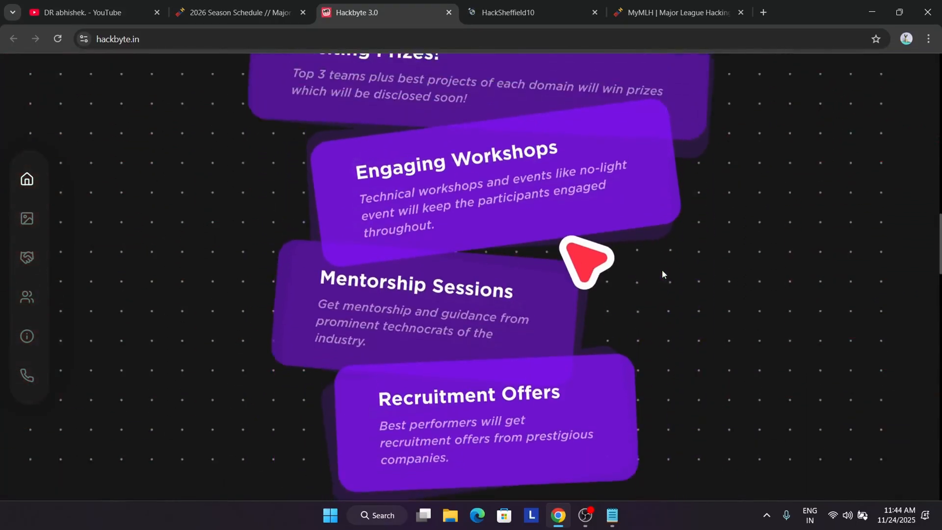
scroll("down", 3)
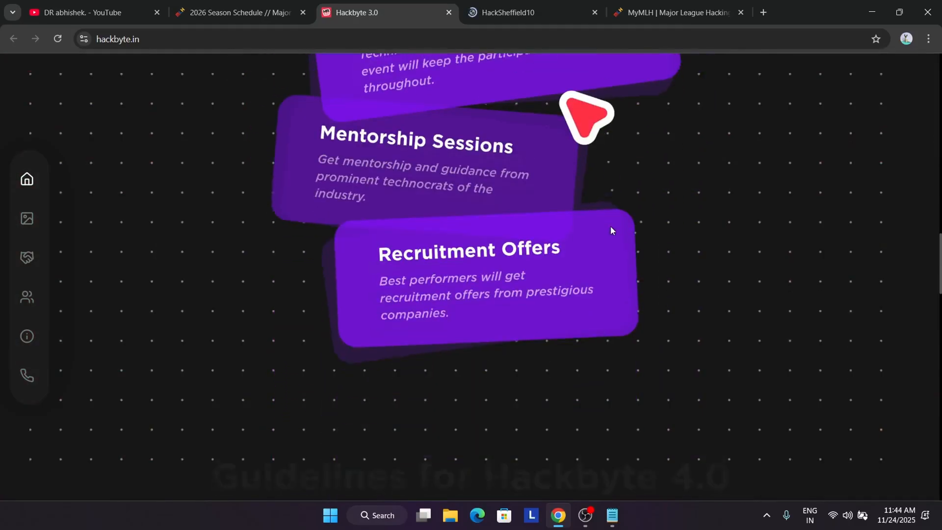
scroll("down", 3)
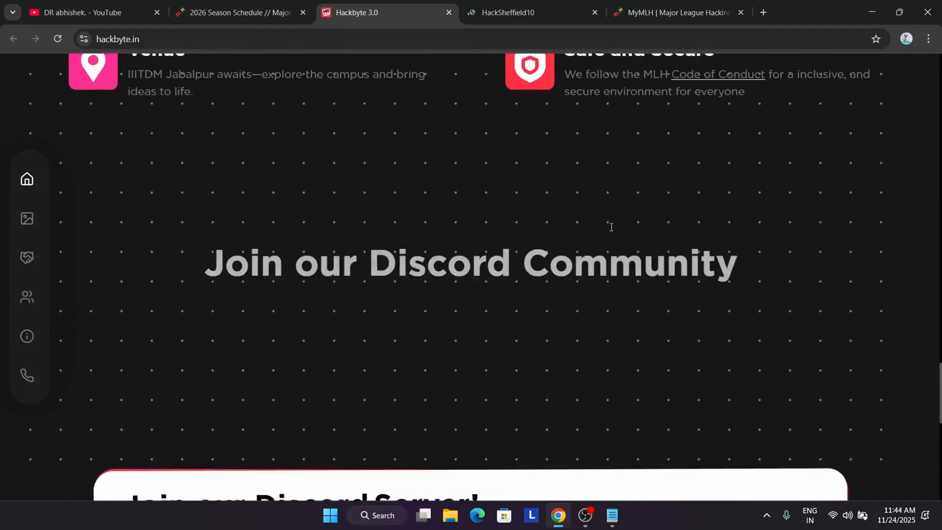
scroll("down", 3)
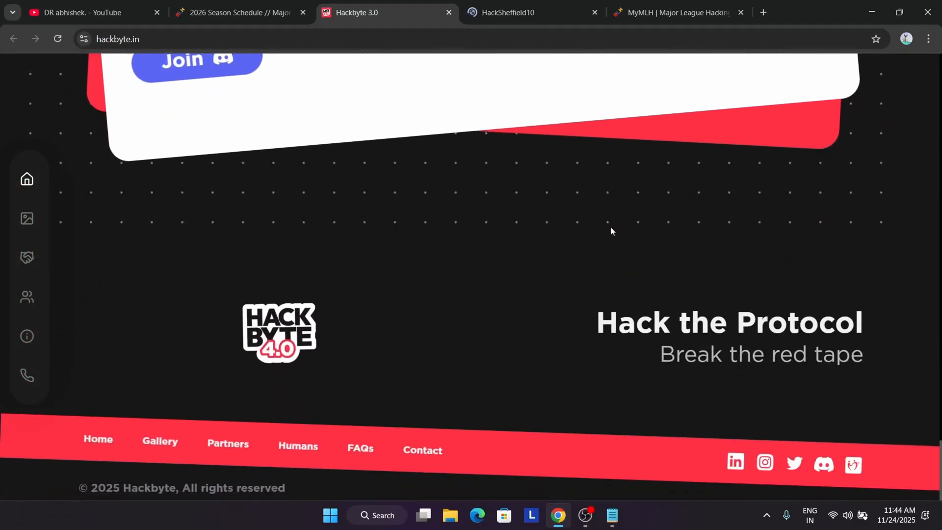
- Browse the 2026 events list again and check the Global Hack Week: Beginners tab
left_click(241, 13)
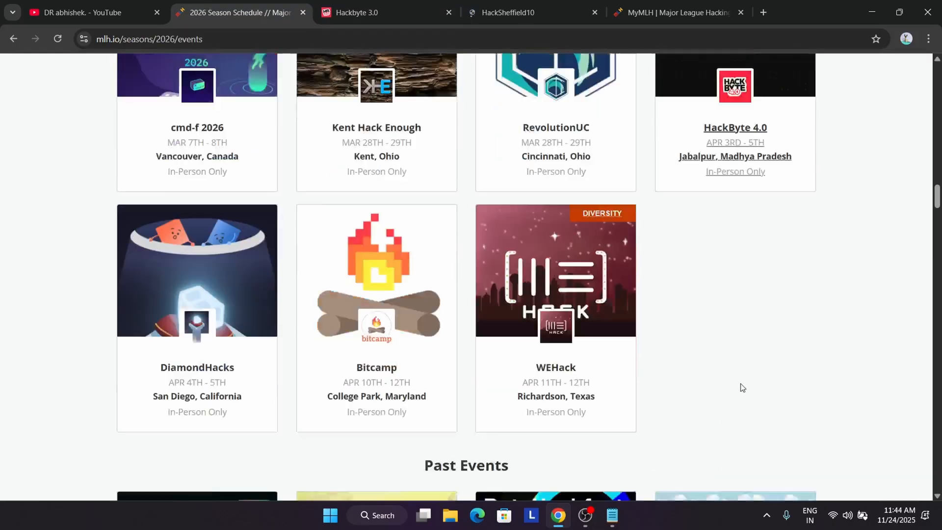
scroll("down", 3)
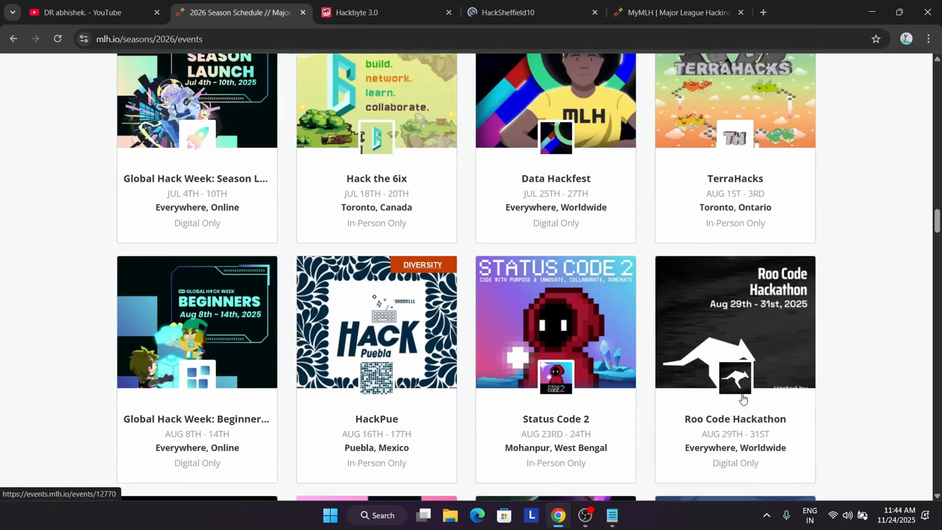
scroll("down", 3)
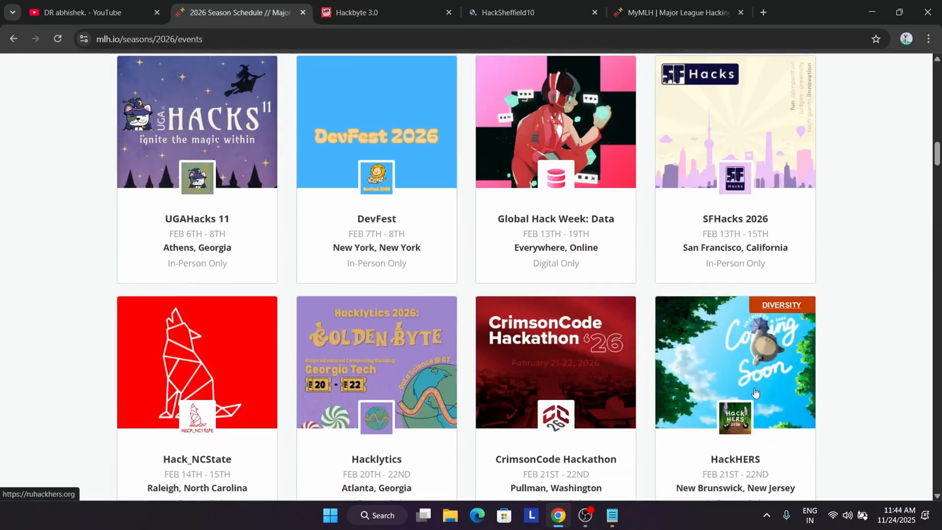
scroll("up", 3)
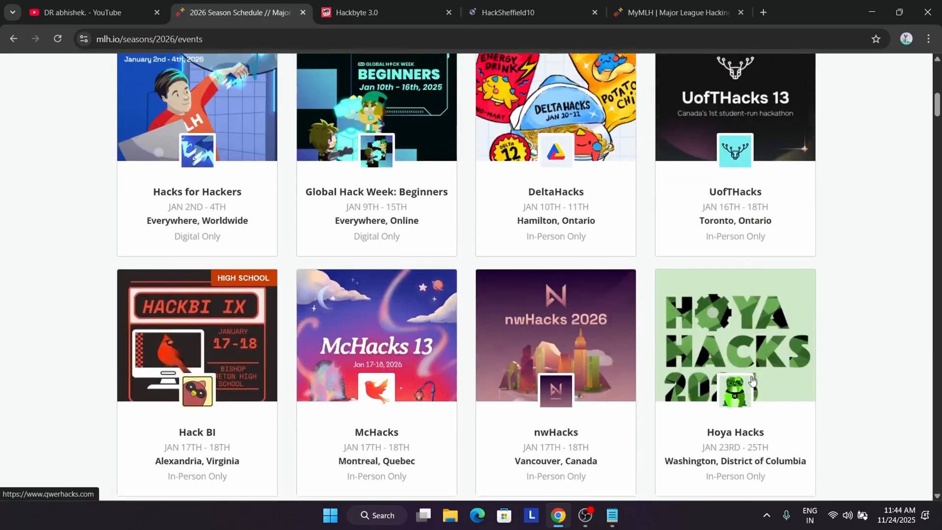
scroll("up", 3)
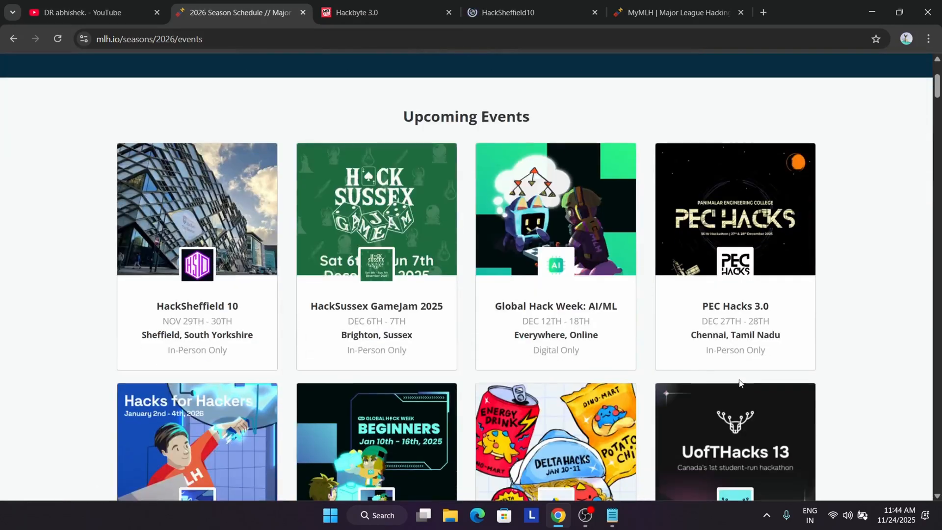
scroll("down", 3)
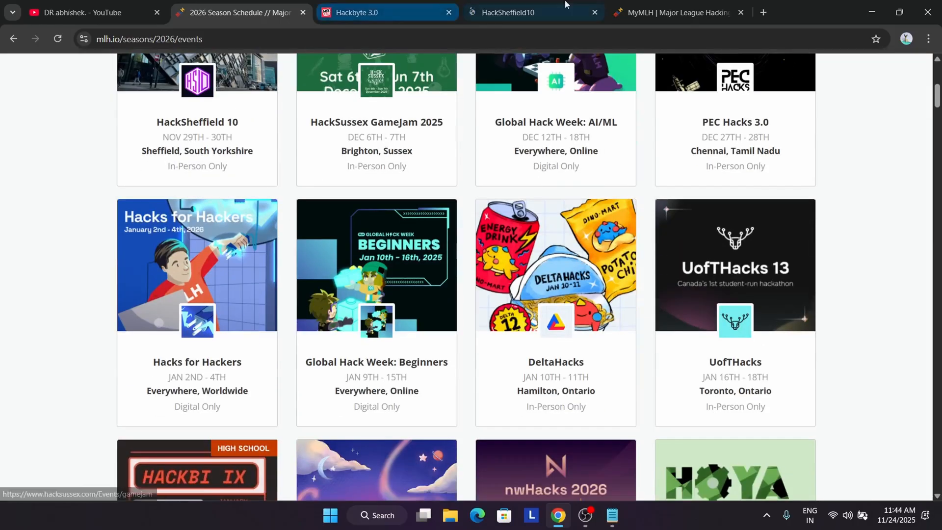
left_click(680, 12)
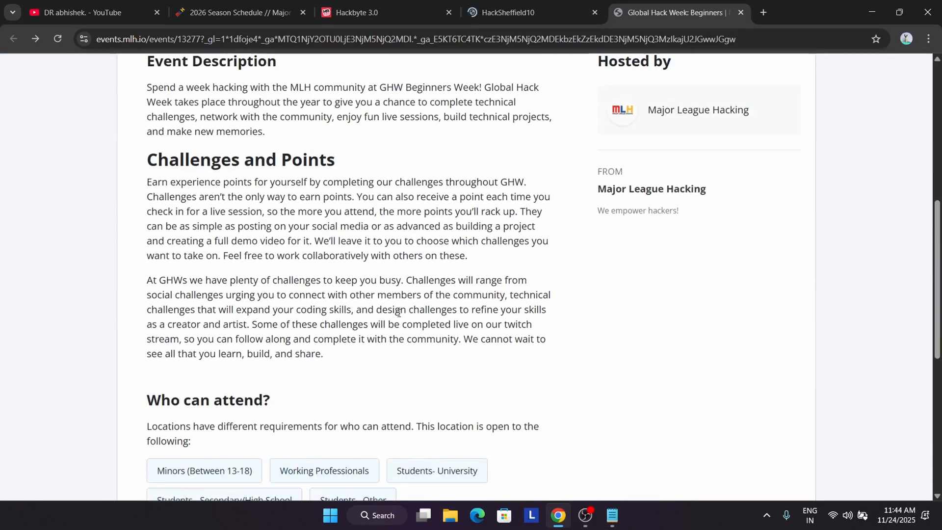
- Scroll the 2026 events list down to Past Events, bringing Data Hackfest into view
left_click(242, 12)
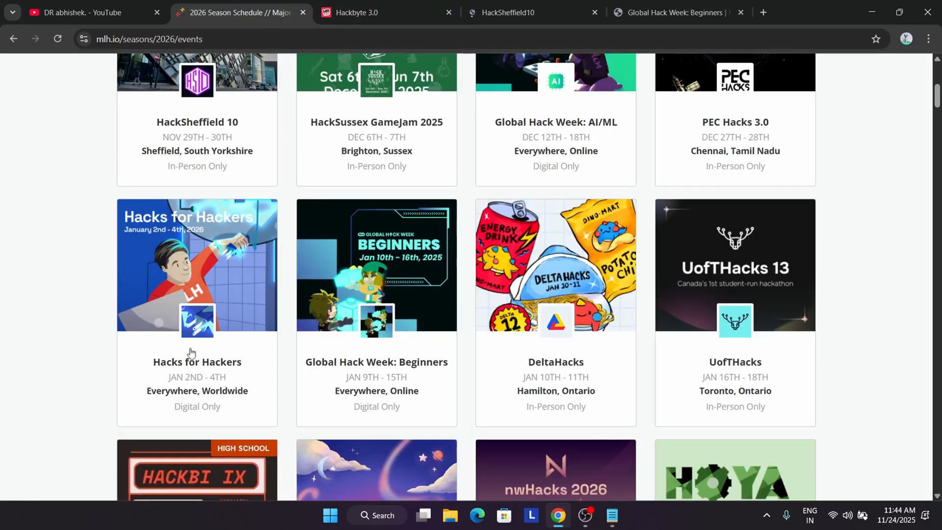
scroll("down", 3)
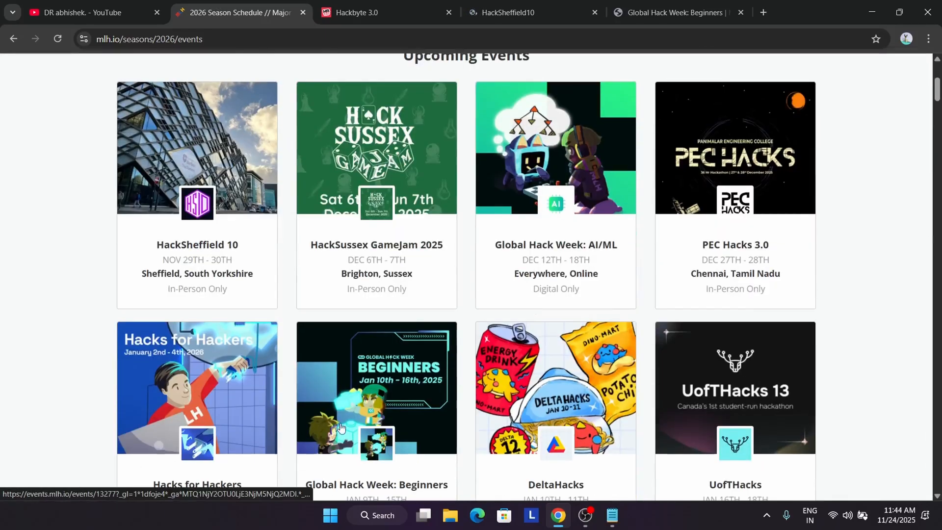
scroll("down", 3)
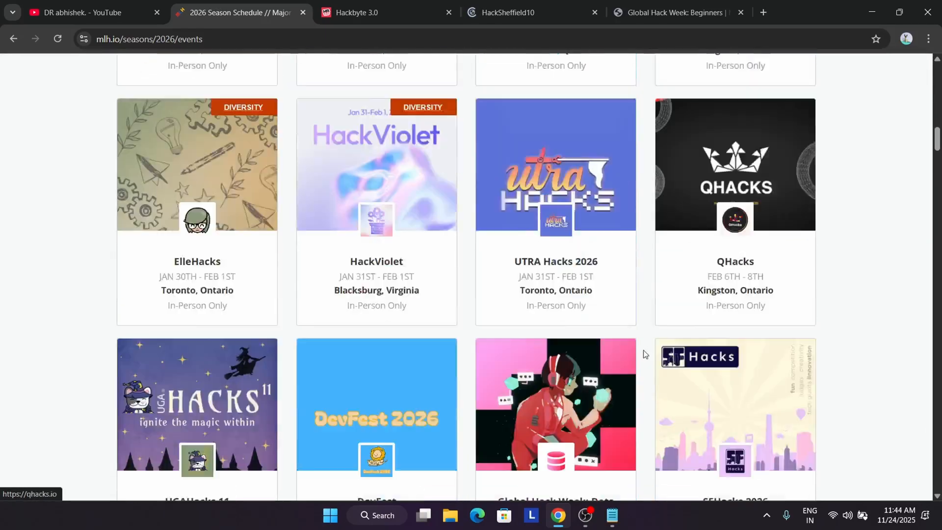
scroll("down", 3)
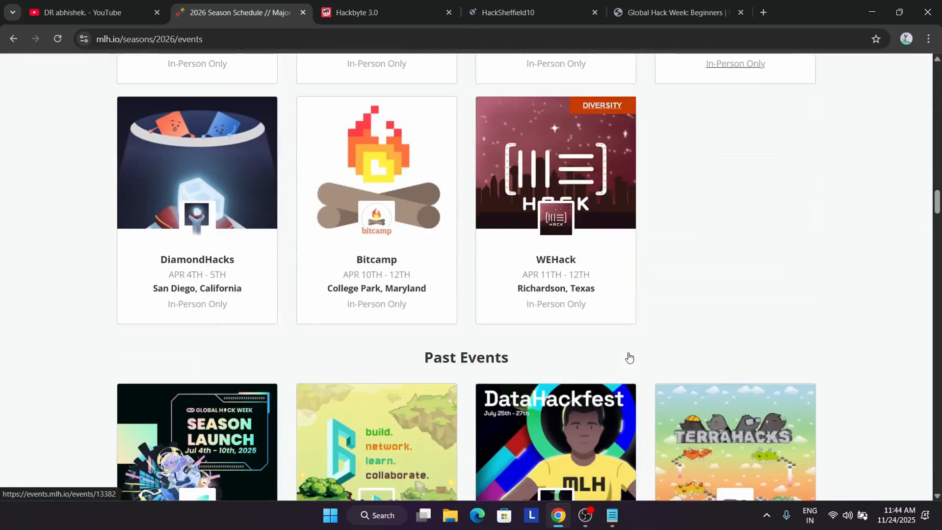
scroll("down", 3)
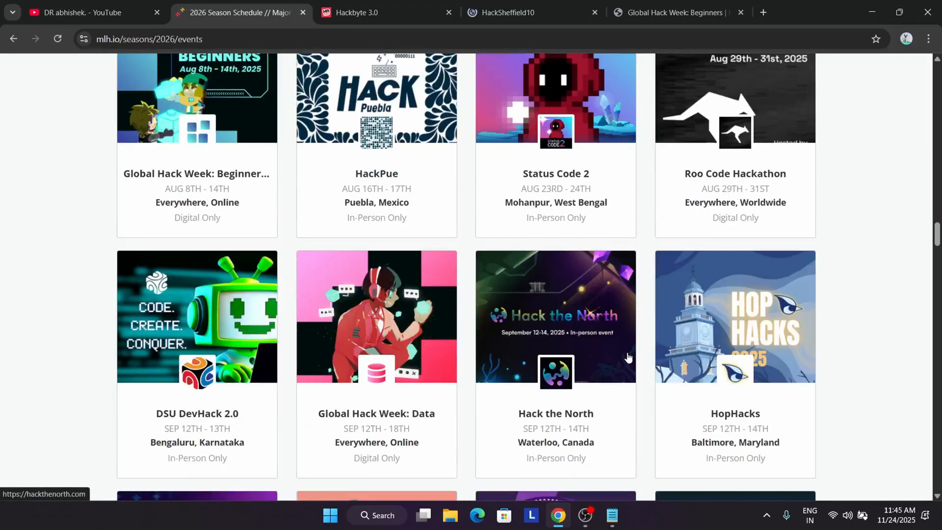
scroll("up", 3)
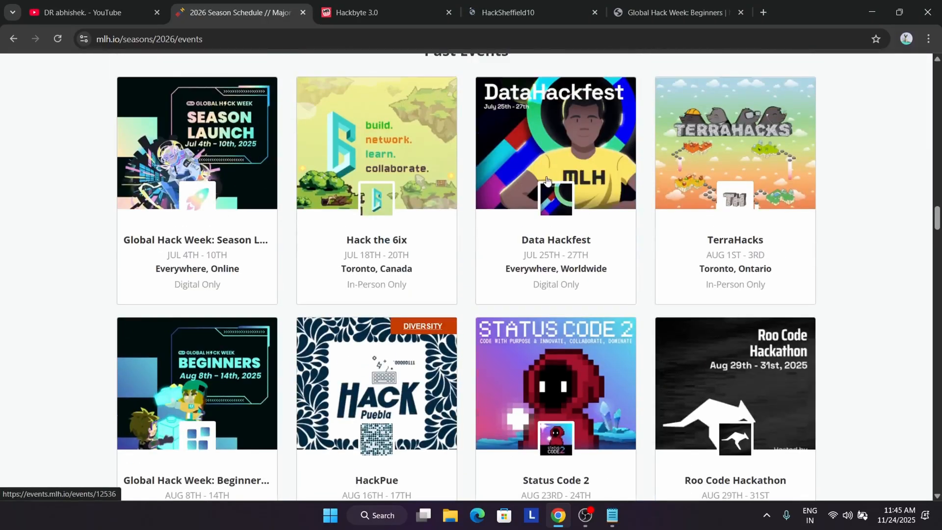
- Open the Data Hackfest event page and scroll to its workshop, mini-event and hackathon schedules
left_click(556, 142)
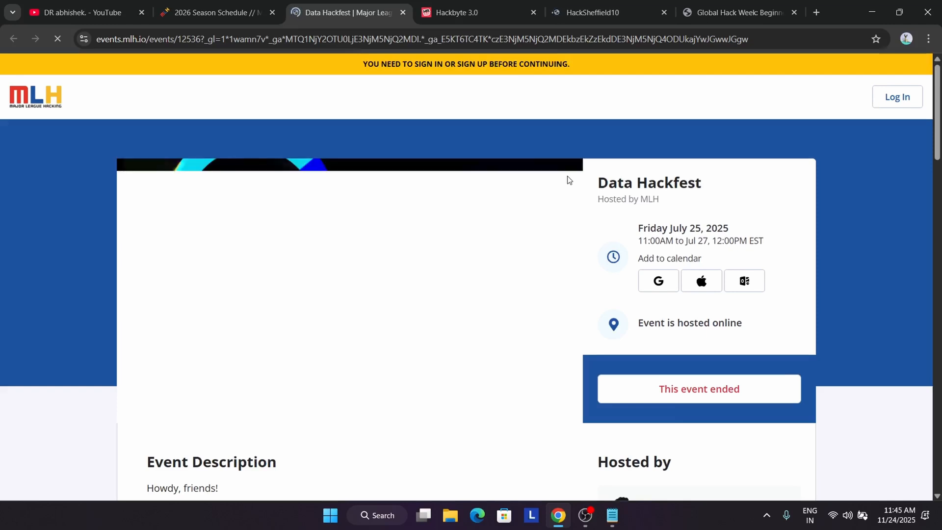
scroll("down", 3)
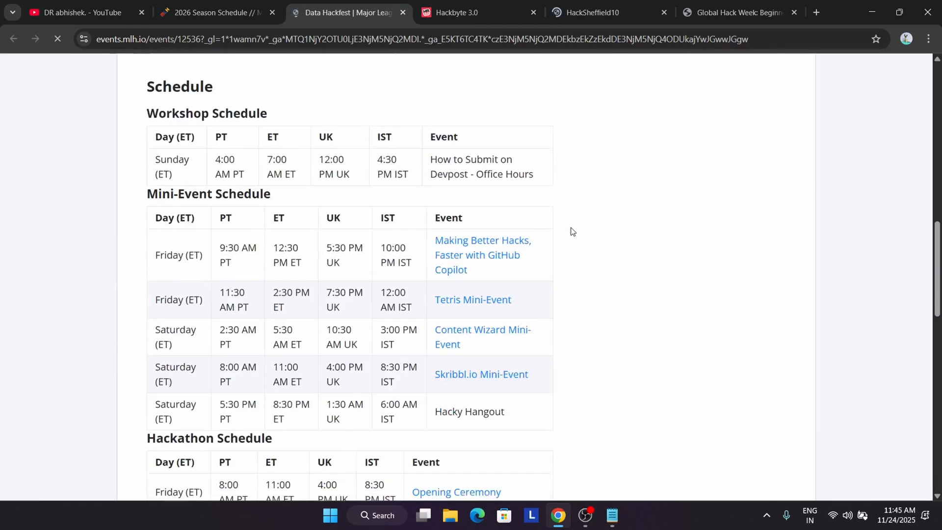
scroll("down", 3)
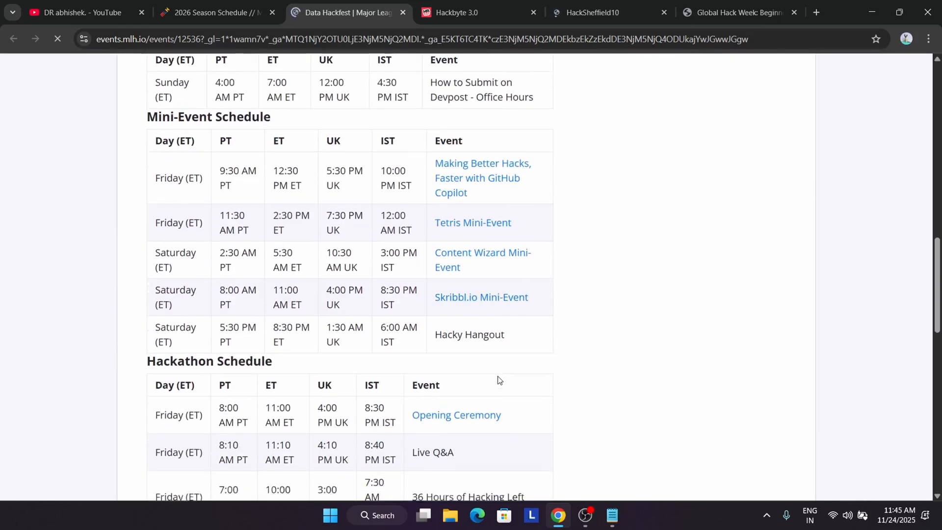
scroll("down", 3)
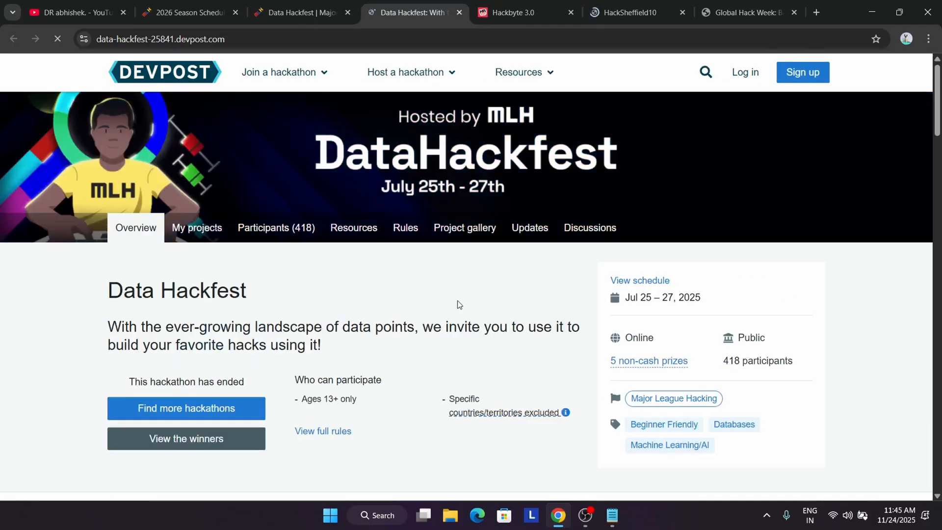
- Scroll through the Data Hackfest Devpost page's overview and requirements
scroll("down", 3)
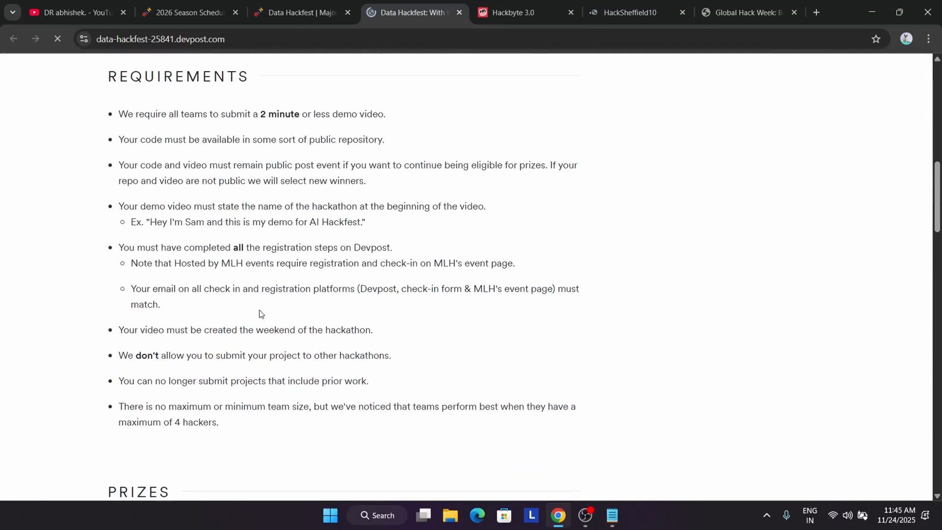
mouse_move(354, 157)
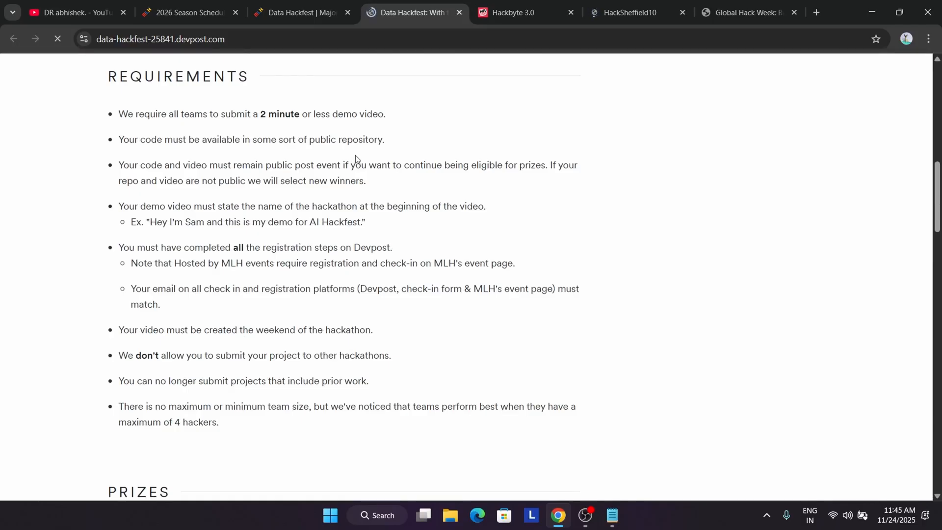
mouse_move(369, 178)
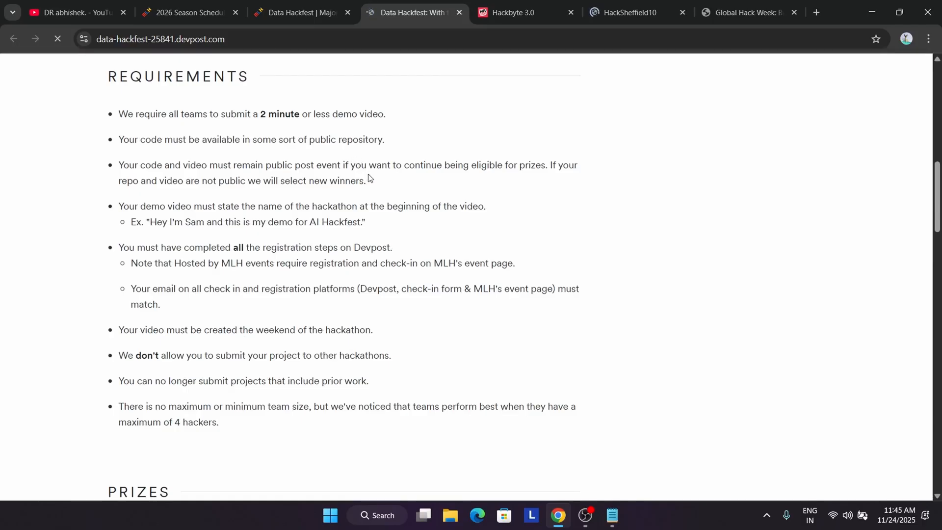
scroll("down", 3)
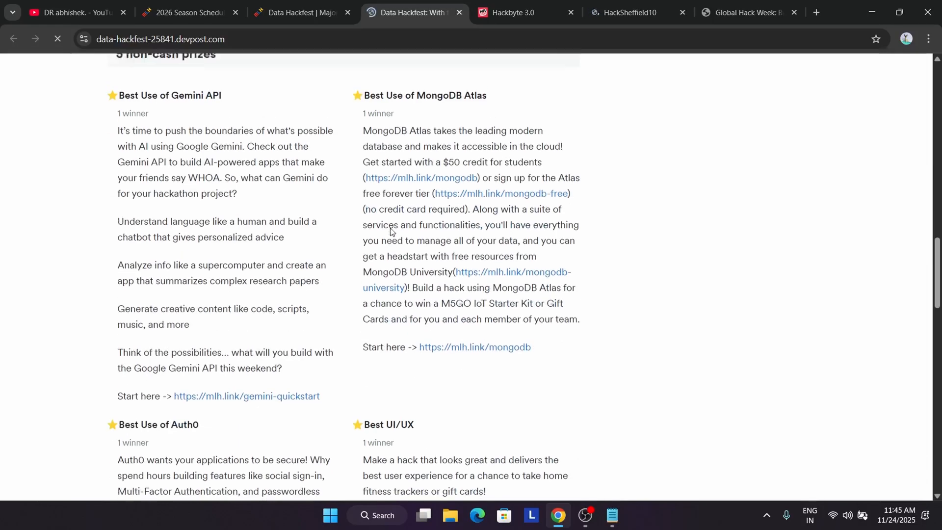
scroll("up", 3)
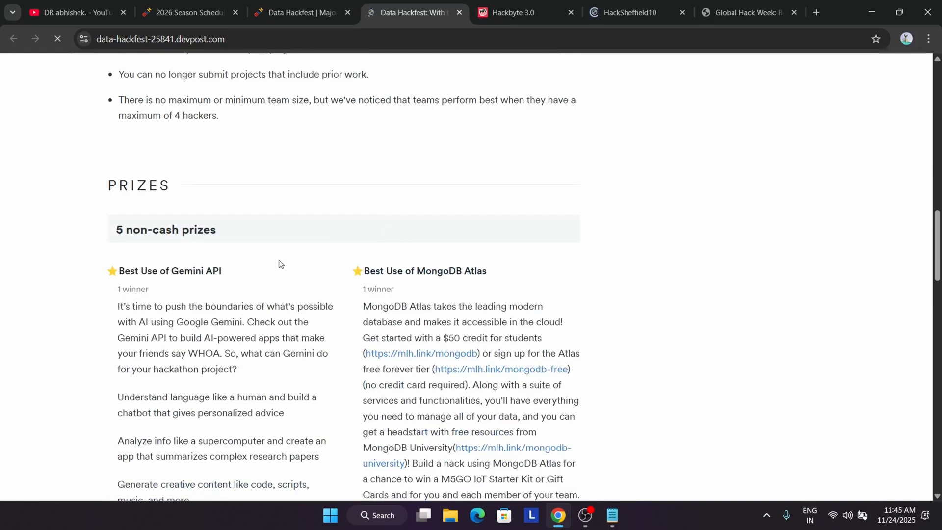
scroll("down", 3)
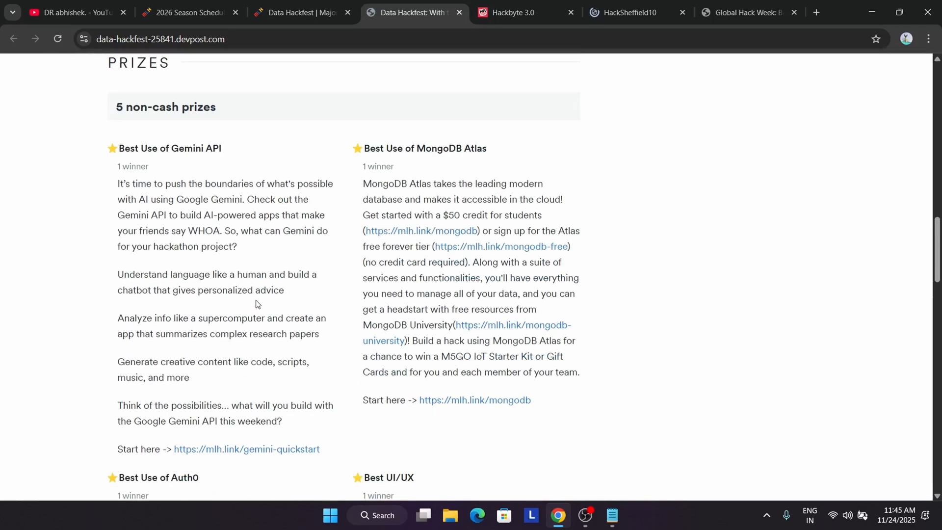
scroll("down", 3)
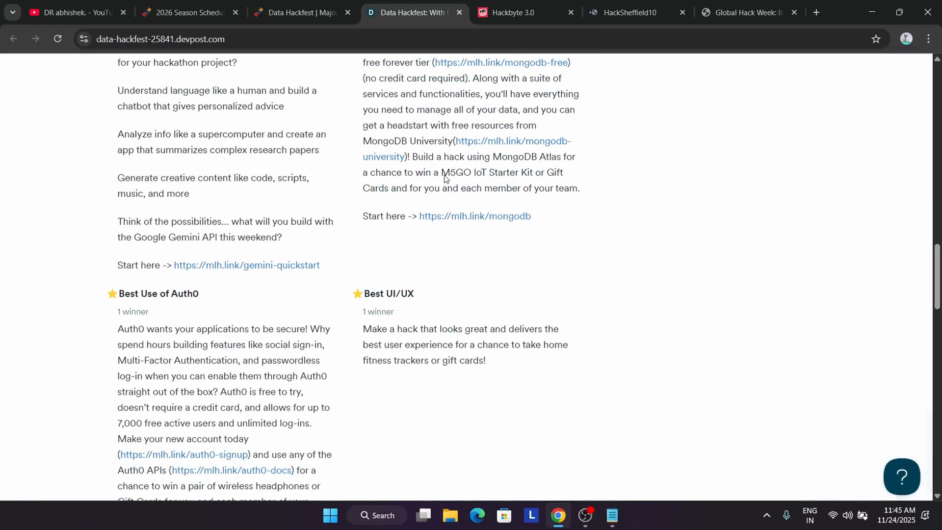
mouse_move(417, 184)
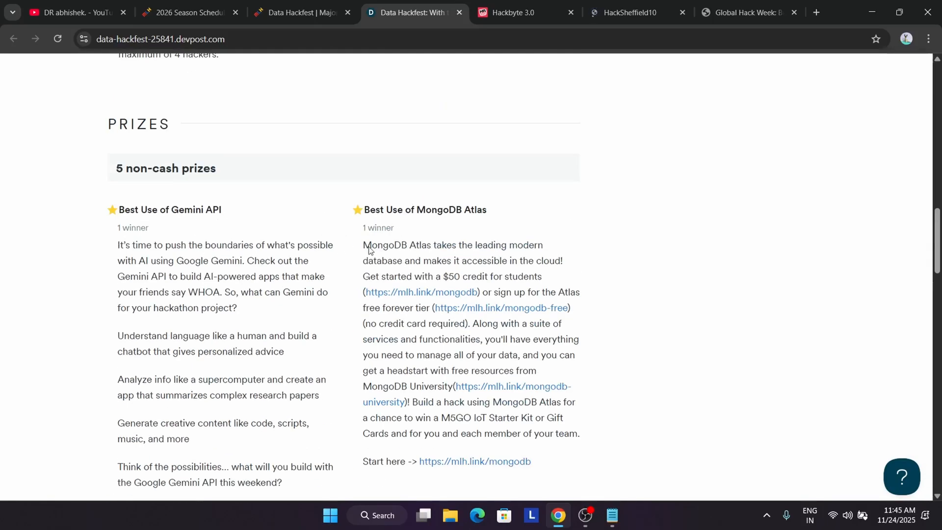
- Read the prizes and judging criteria, then return to the YouTube 'mlh swags' results
scroll("down", 3)
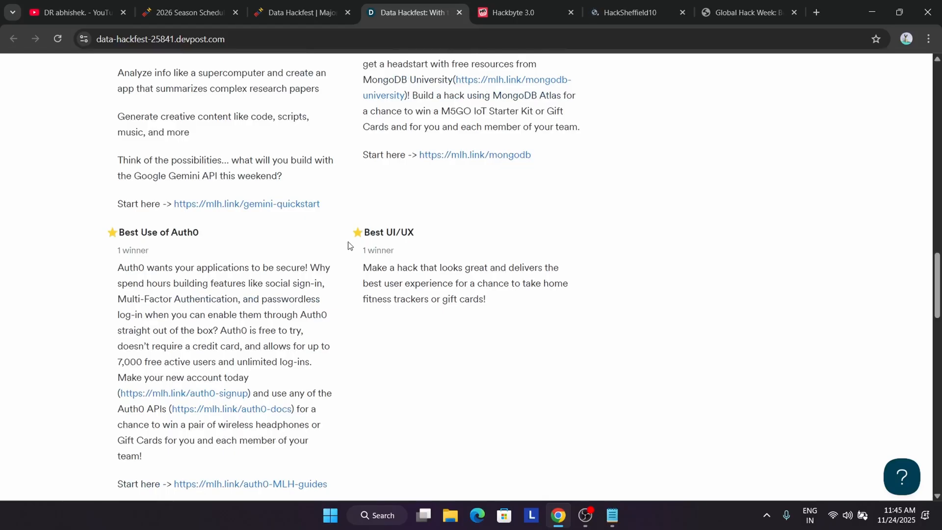
scroll("down", 3)
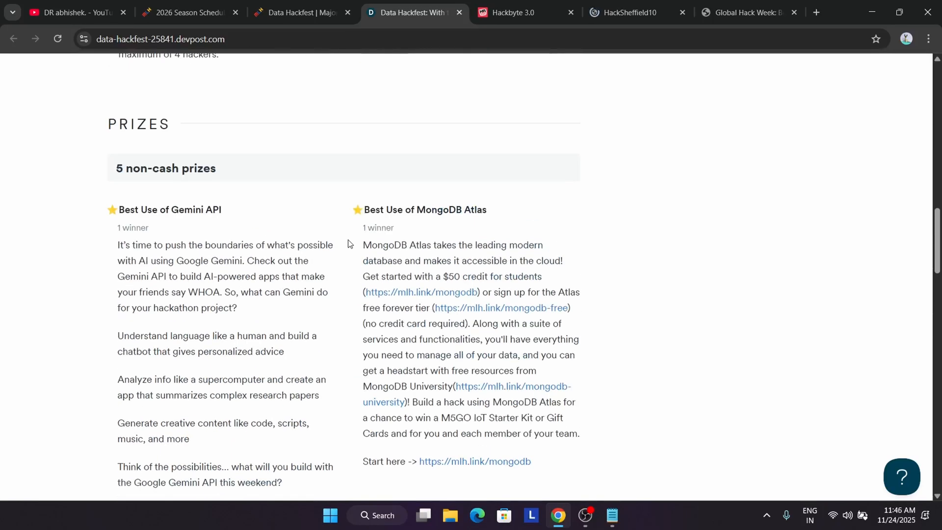
scroll("up", 3)
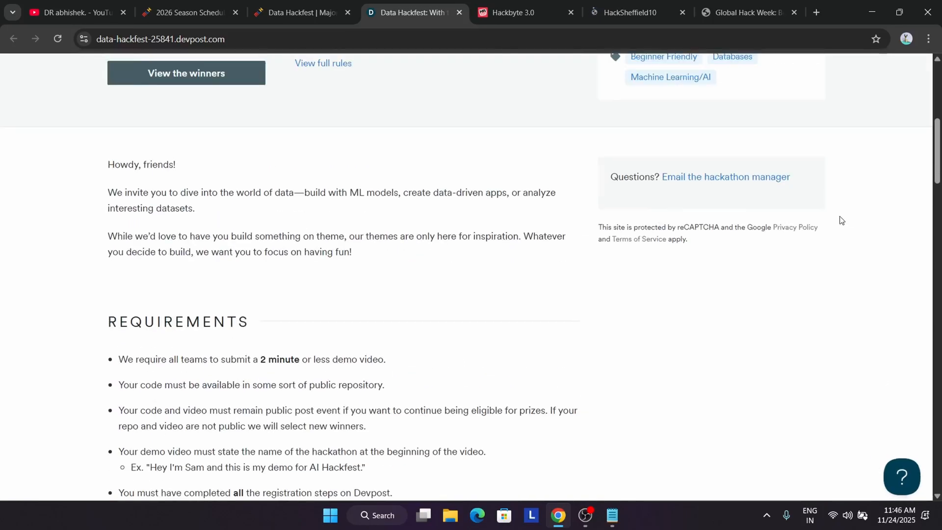
scroll("down", 3)
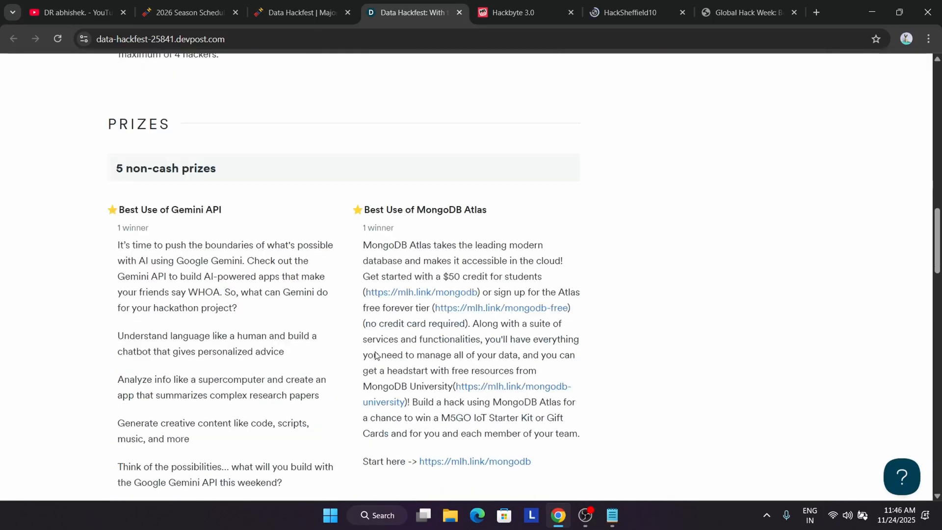
scroll("down", 3)
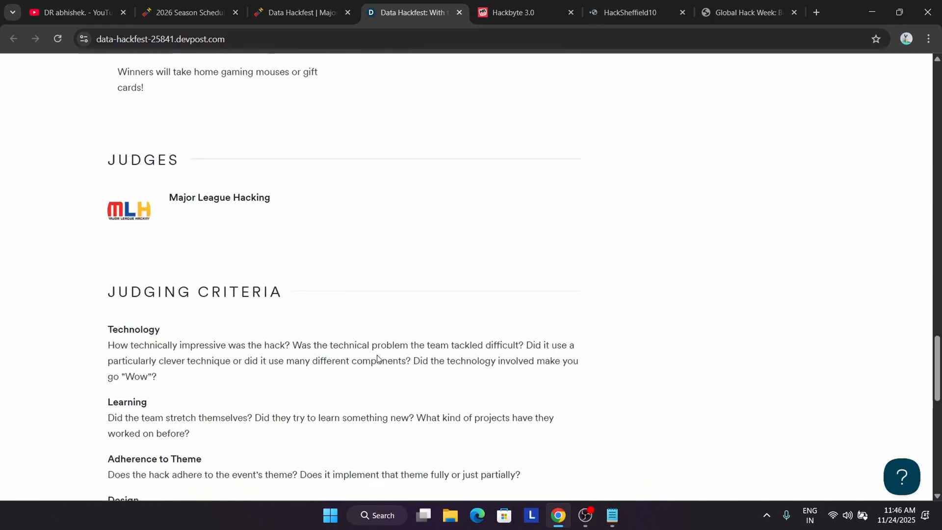
scroll("down", 3)
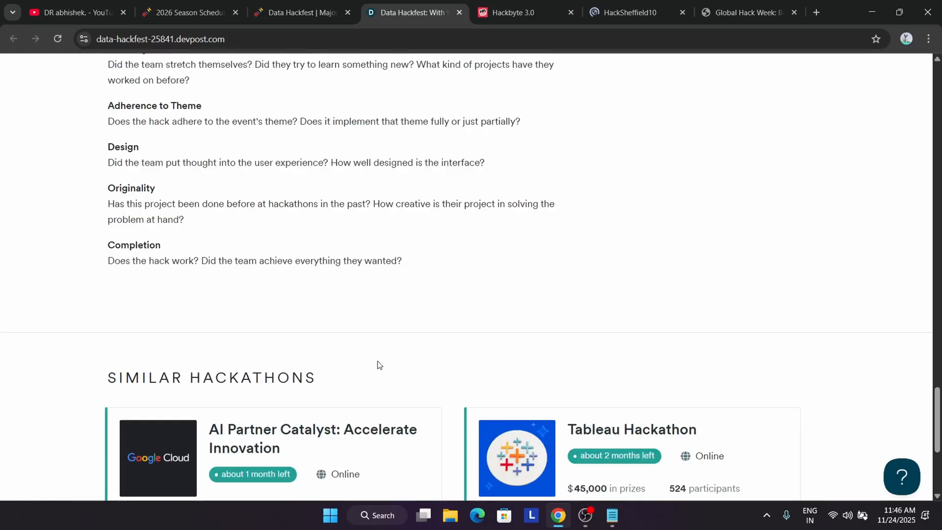
mouse_move(371, 362)
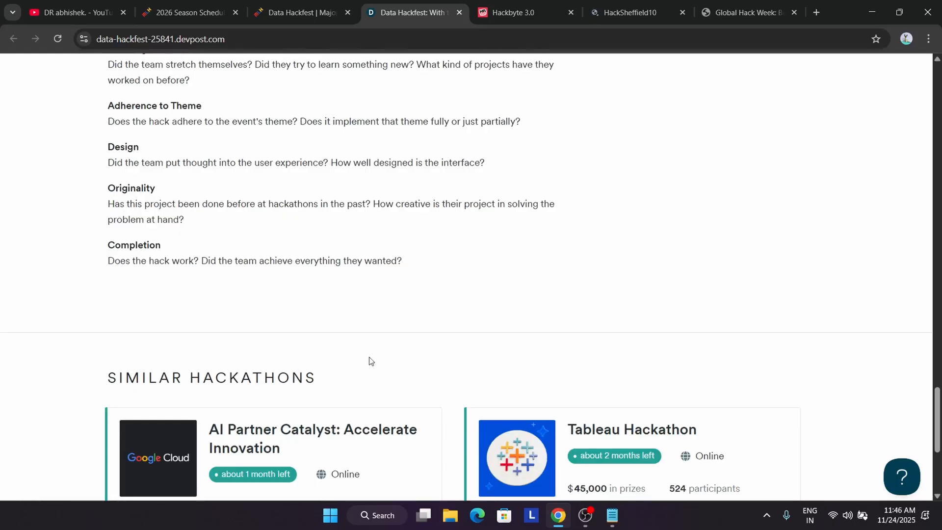
left_click(73, 12)
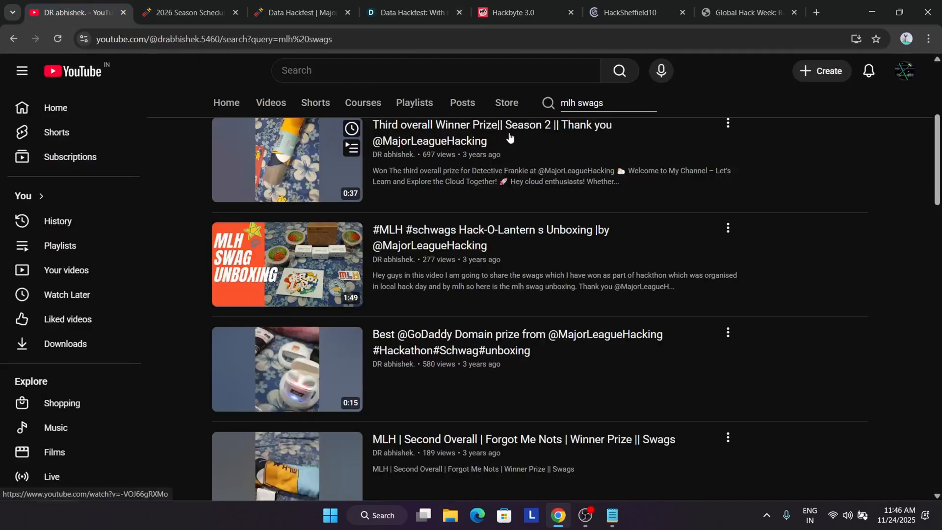